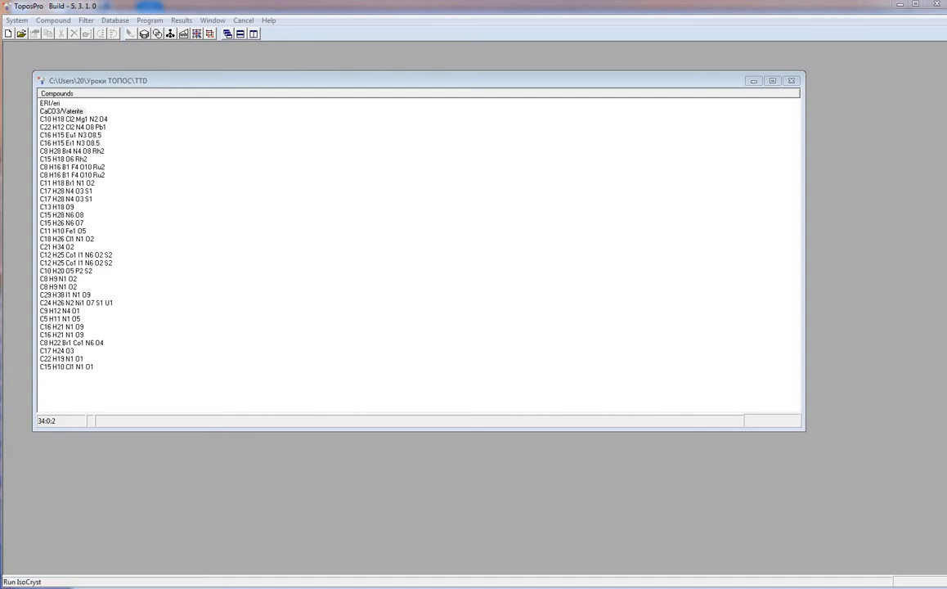
View the CaCO3:Vaterite record's crystal data, adjacency matrix and comments from the database
left_click(92, 19)
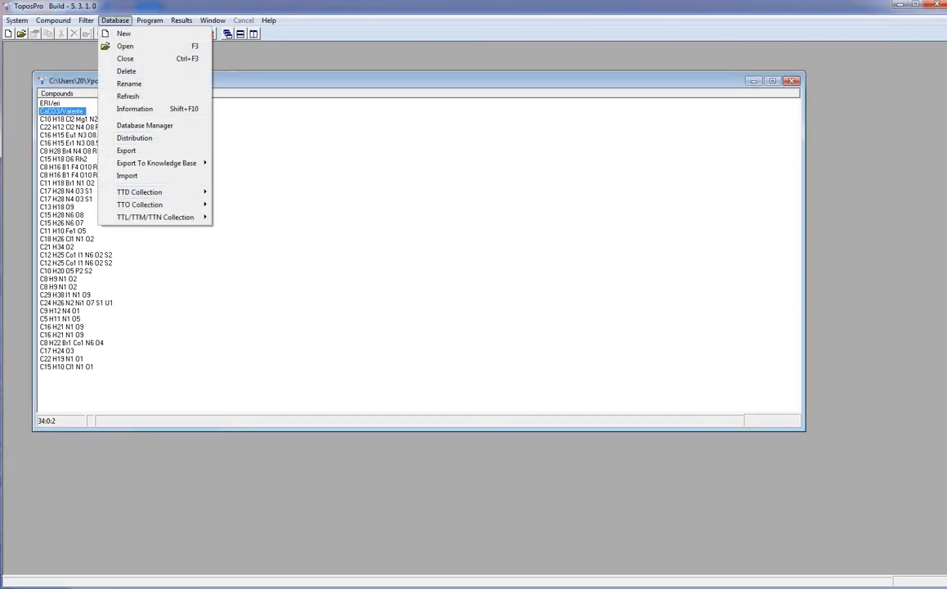
mouse_move(139, 191)
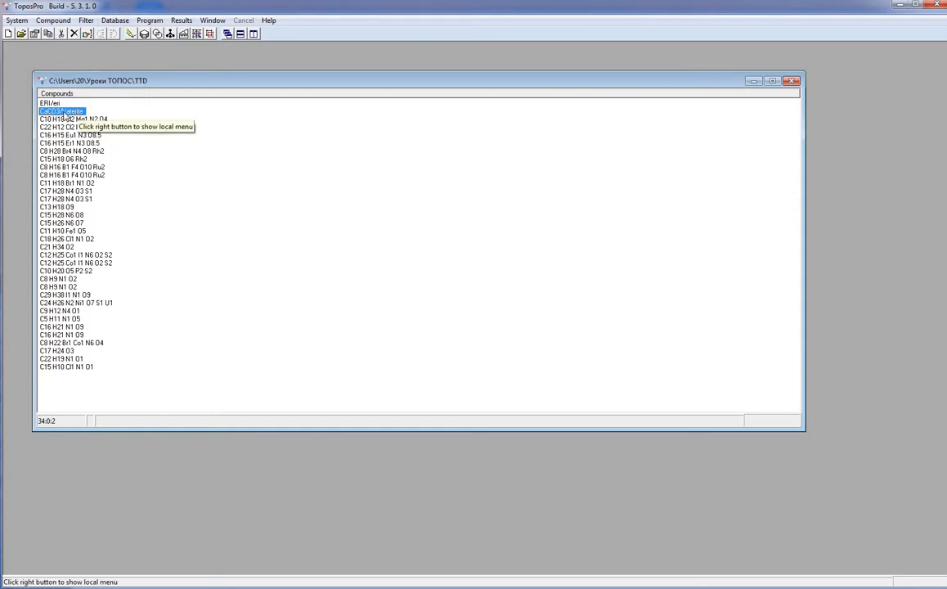
double_click(66, 112)
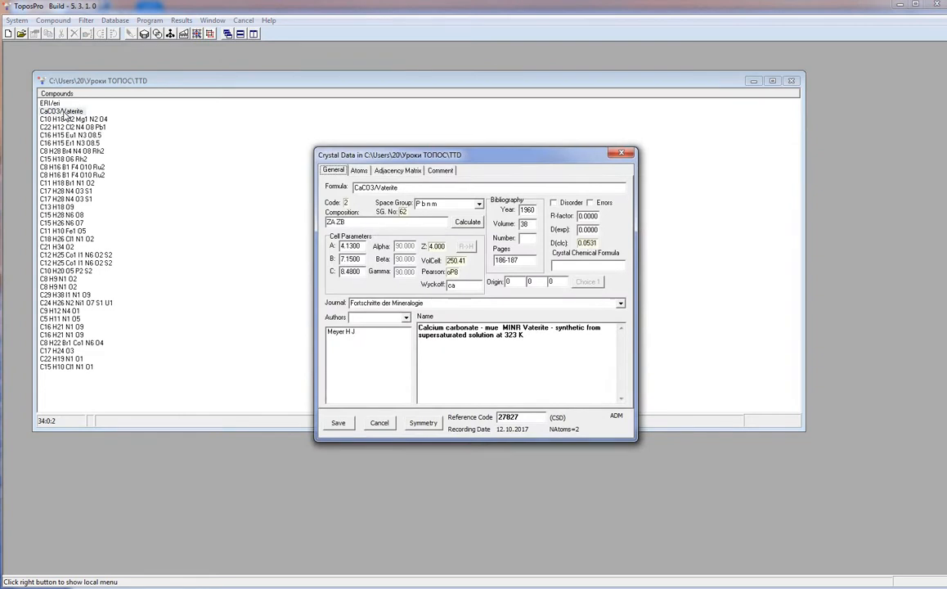
left_click(398, 170)
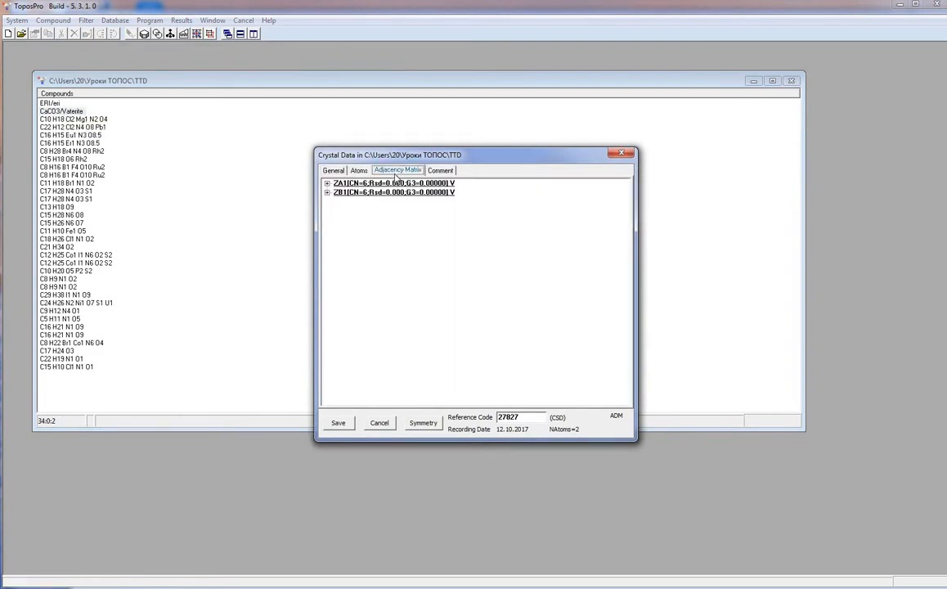
left_click(440, 170)
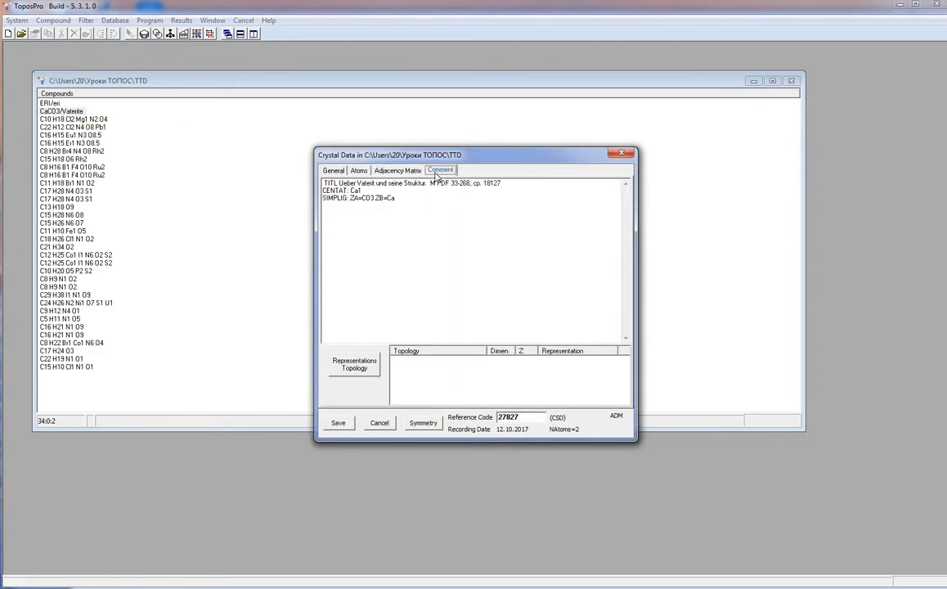
mouse_move(373, 206)
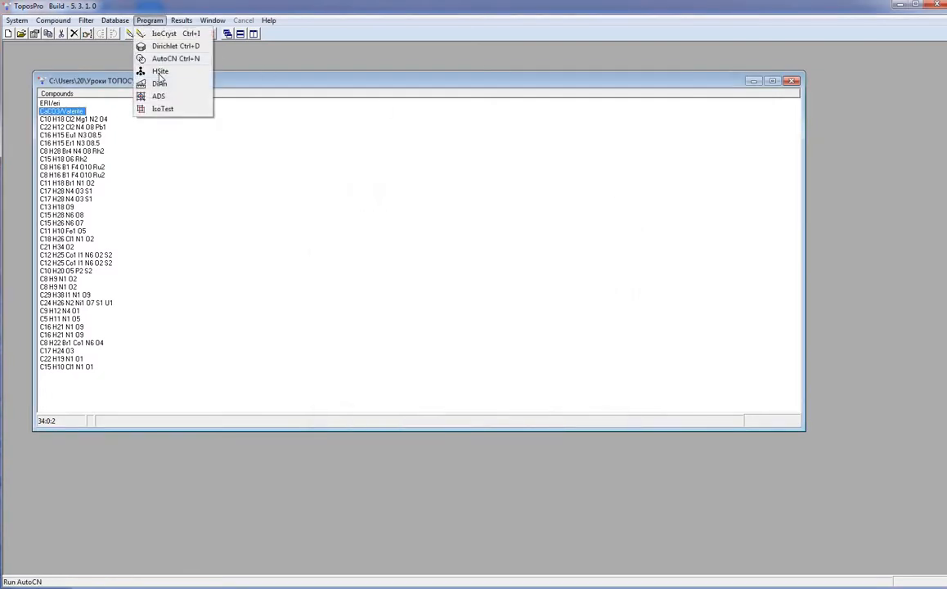
Launch ADS and inspect its Topology options, noting the bond circuits and classification flags
left_click(159, 95)
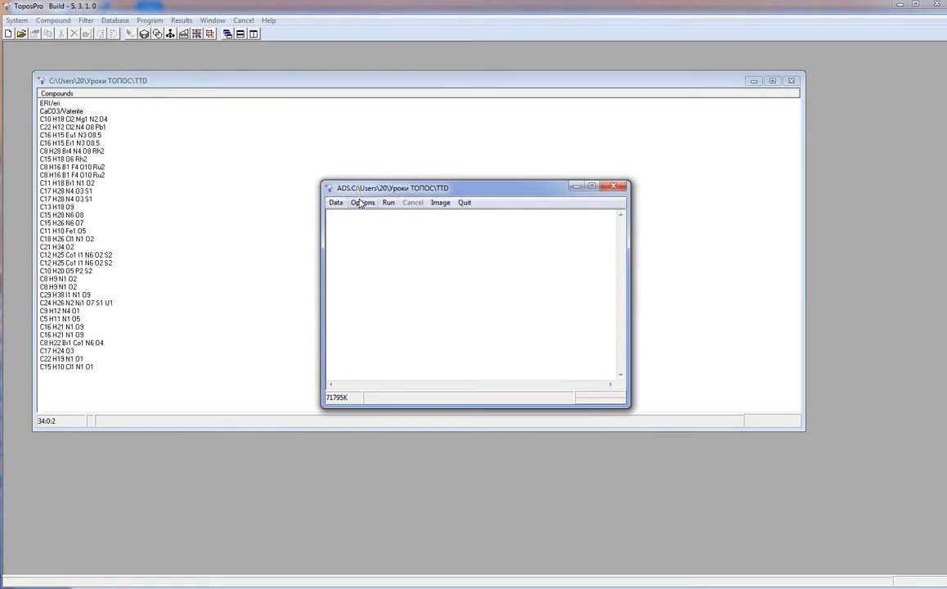
left_click(363, 203)
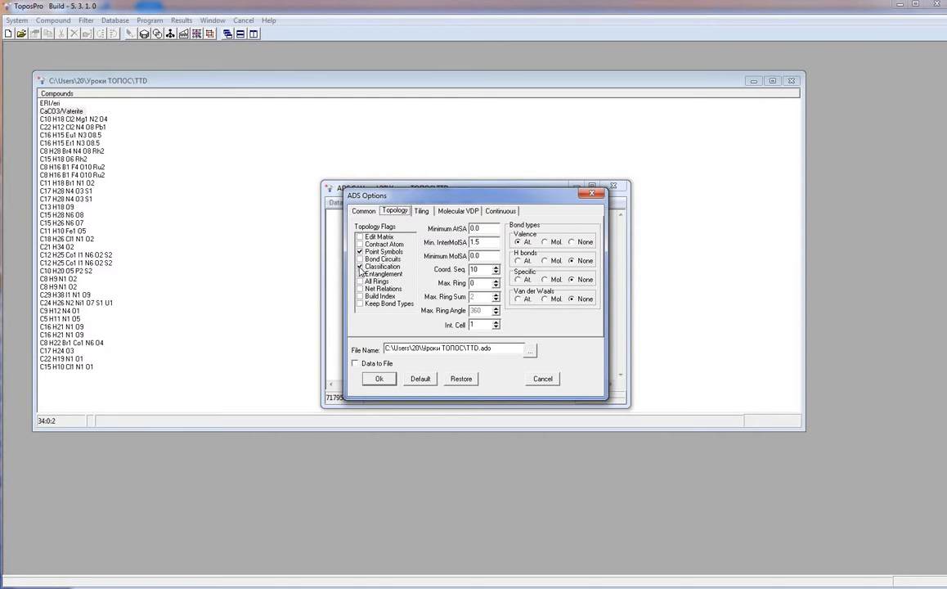
left_click(360, 258)
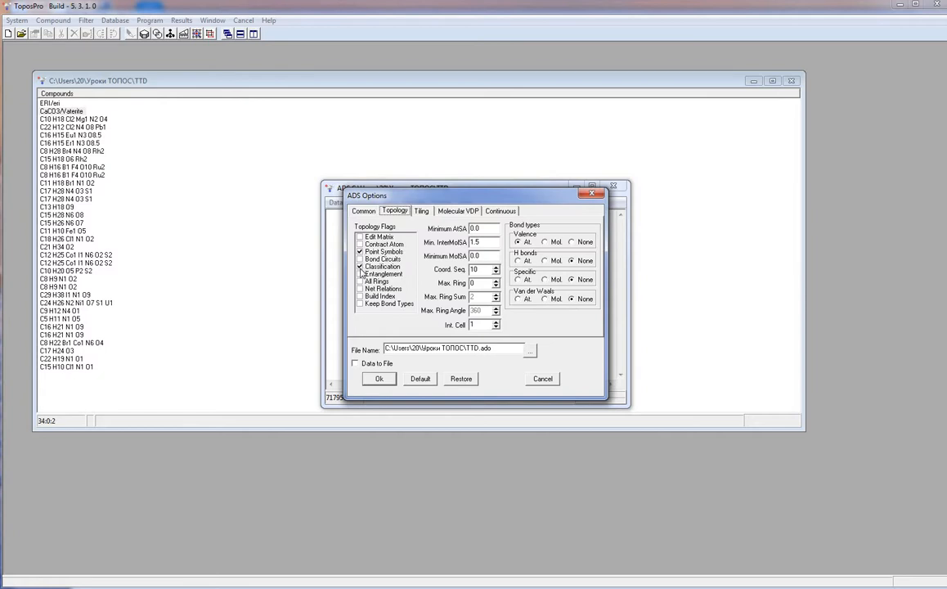
left_click(380, 252)
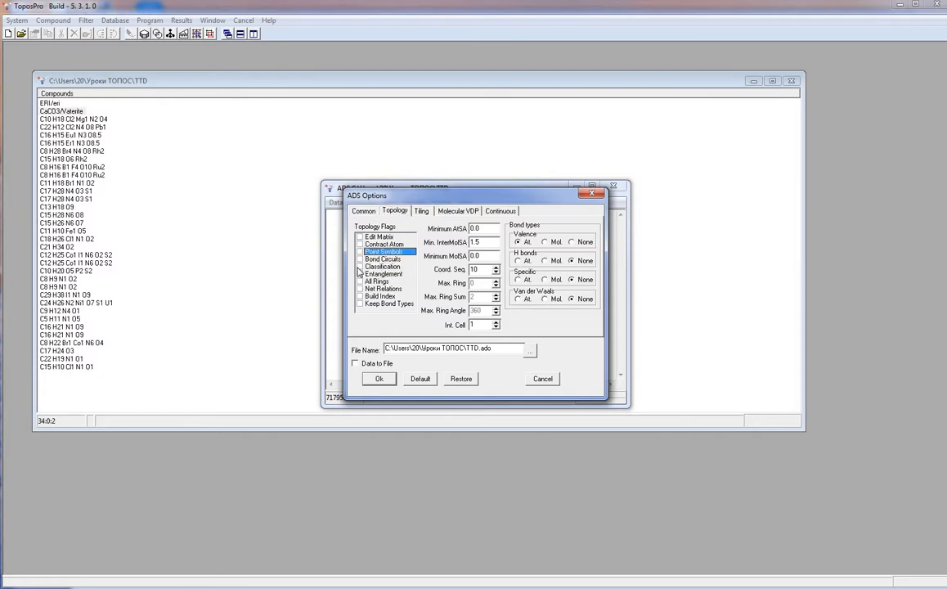
left_click(360, 267)
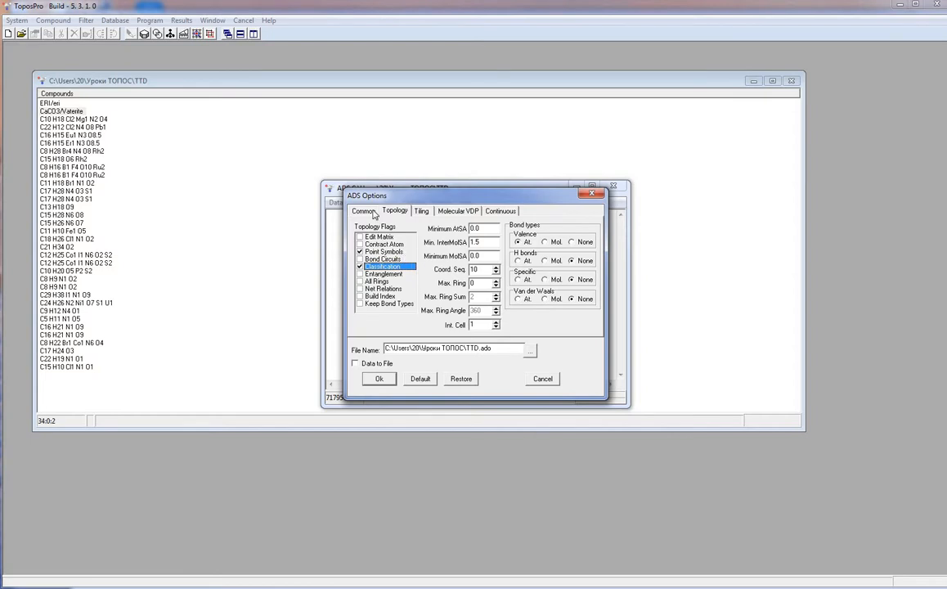
left_click(363, 211)
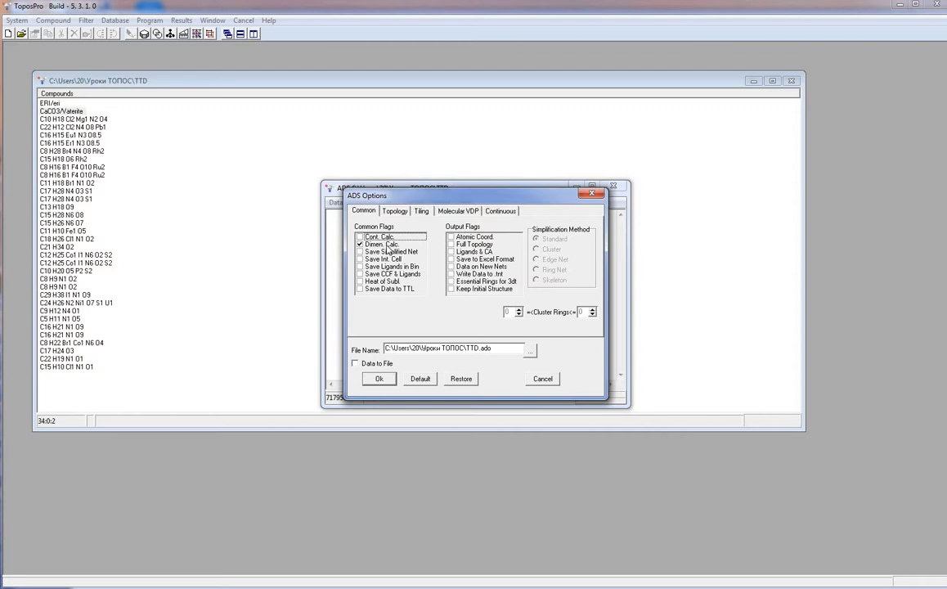
left_click(394, 211)
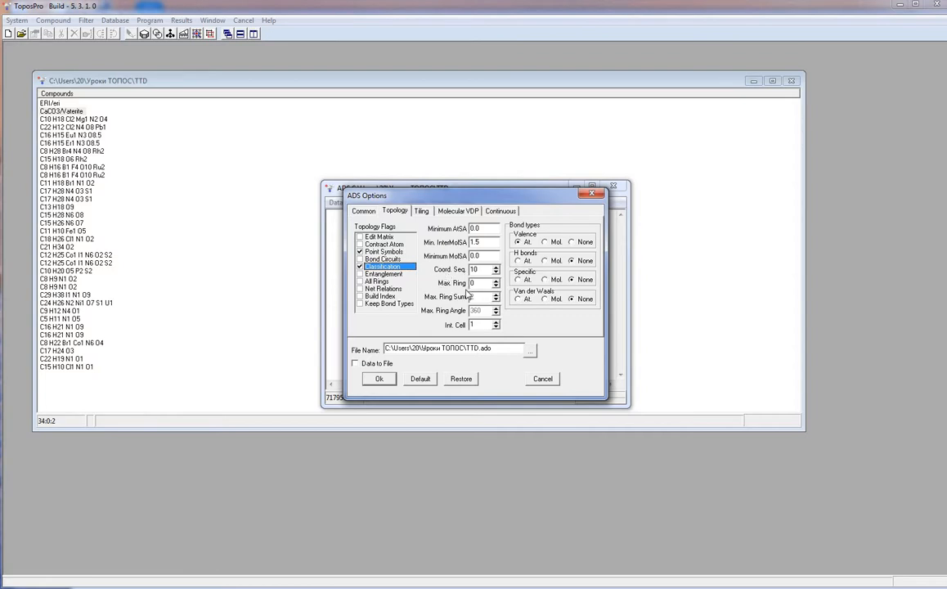
mouse_move(468, 298)
type("10")
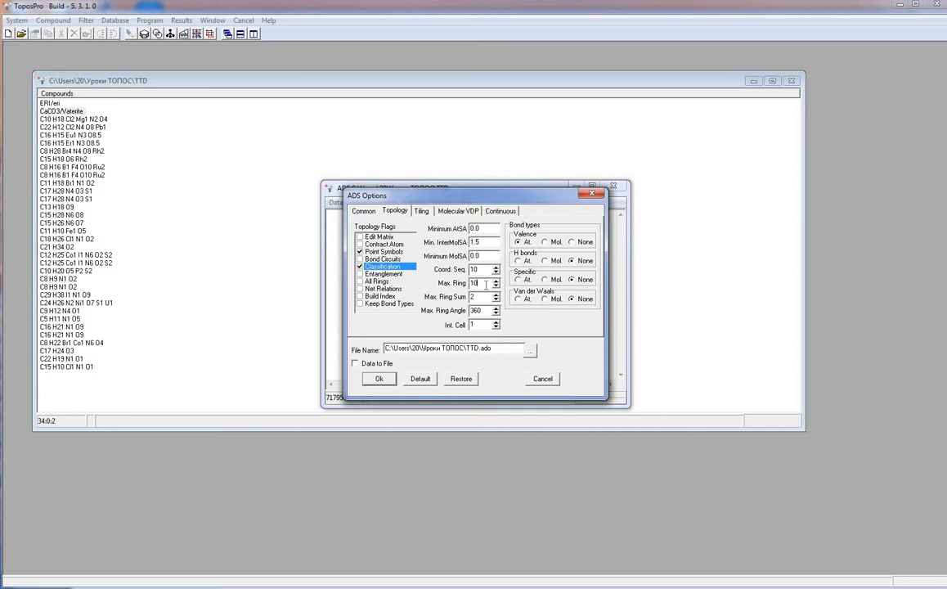
Adjust the ring fields on the Topology settings and show the Continuous settings
left_click(496, 278)
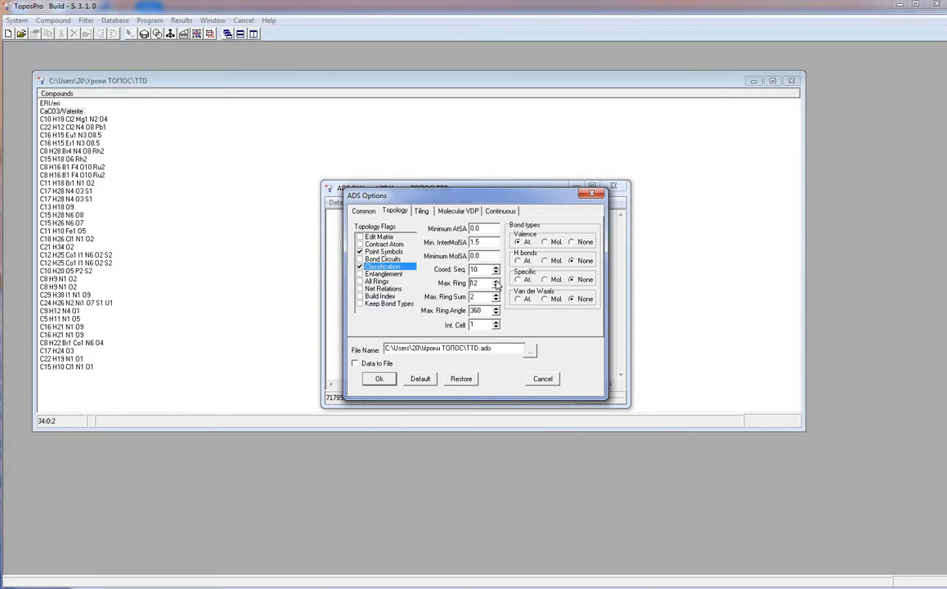
left_click(496, 280)
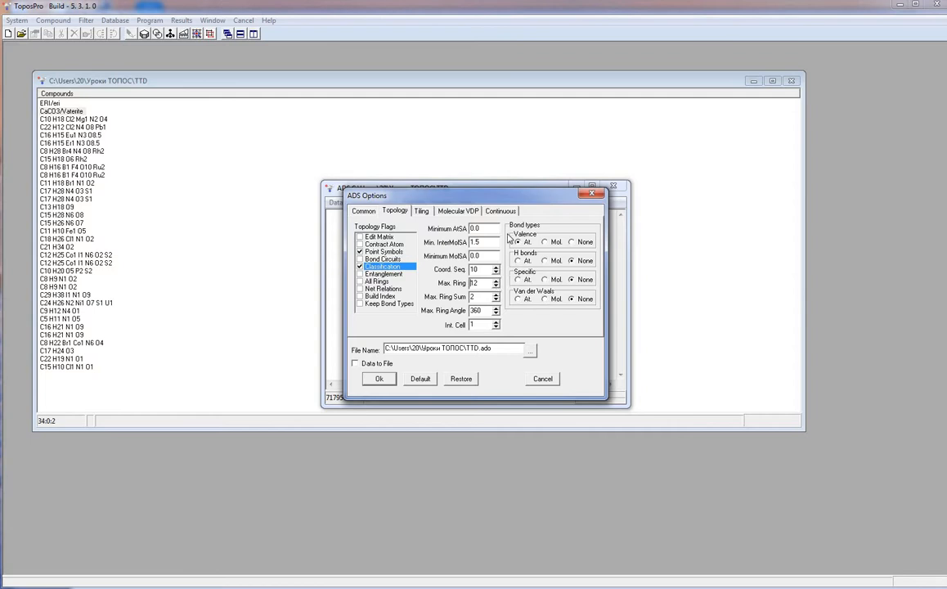
left_click(499, 211)
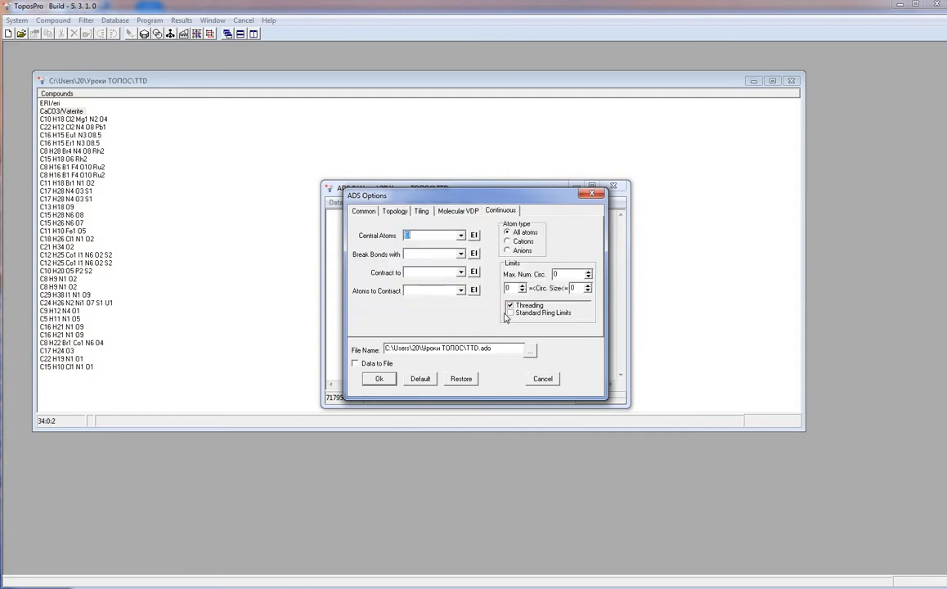
Enable Standard Ring Limits, review the Common flags and reset Topology settings to Default
left_click(507, 312)
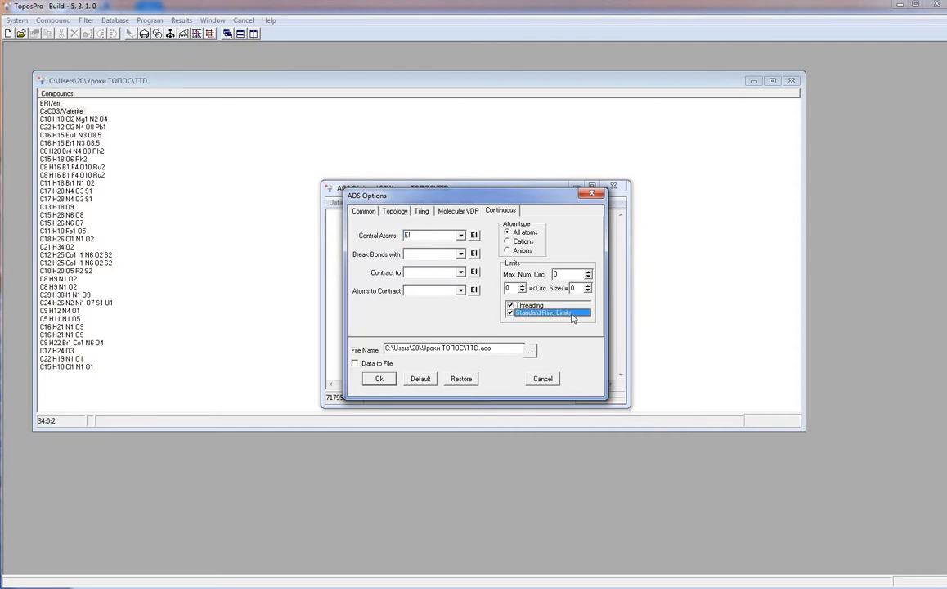
mouse_move(522, 322)
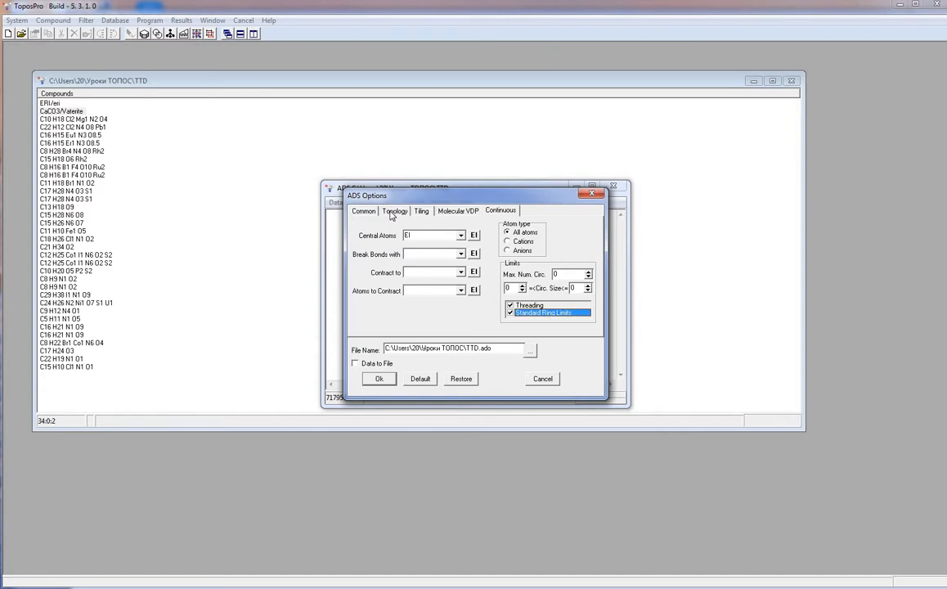
left_click(364, 209)
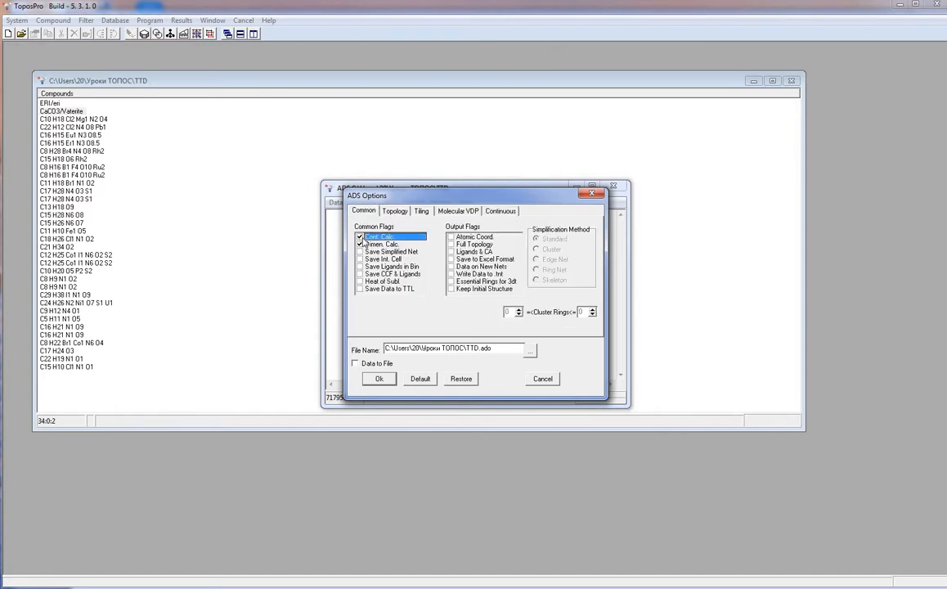
left_click(393, 211)
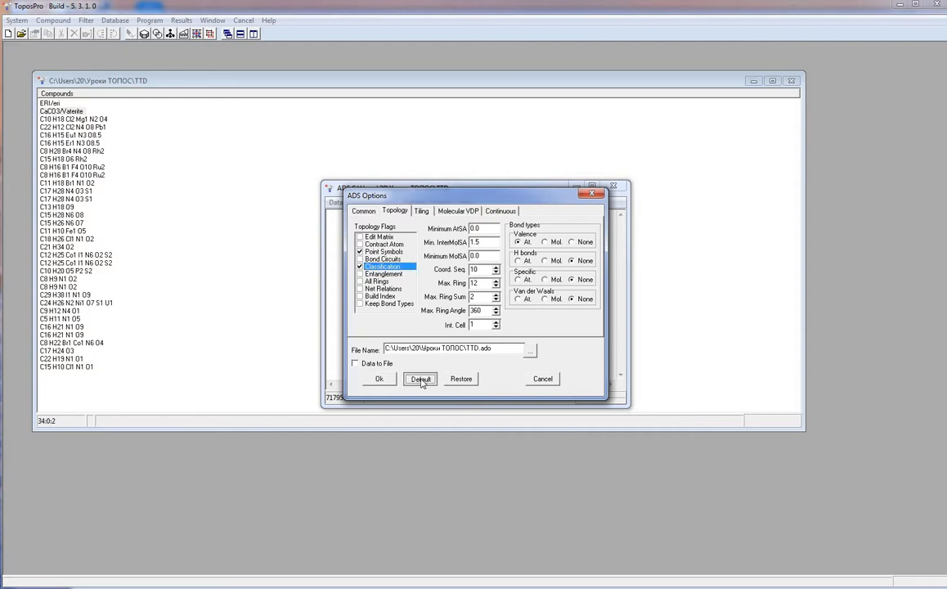
left_click(419, 380)
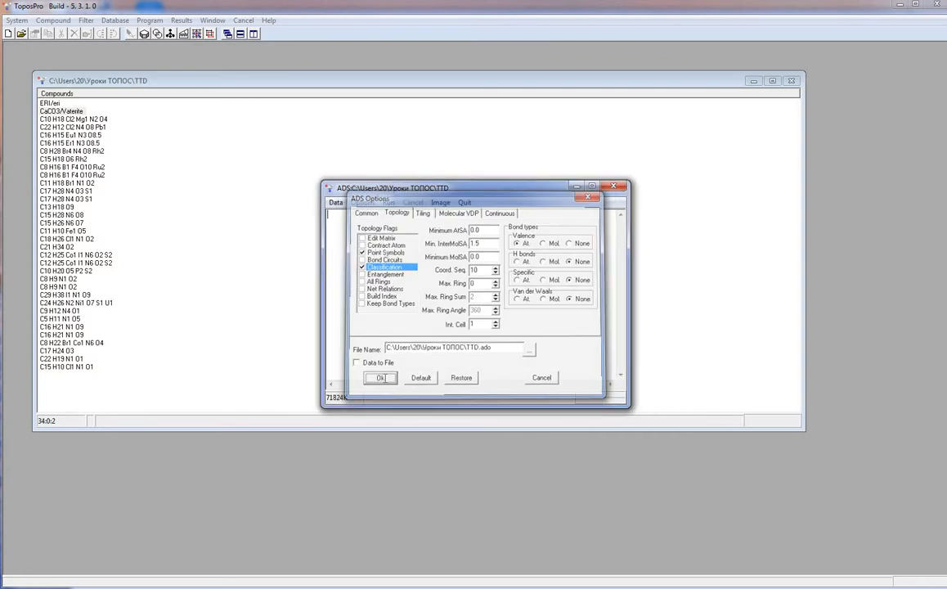
Confirm the ADS options with Ok and agree to load the TTD collection
left_click(380, 378)
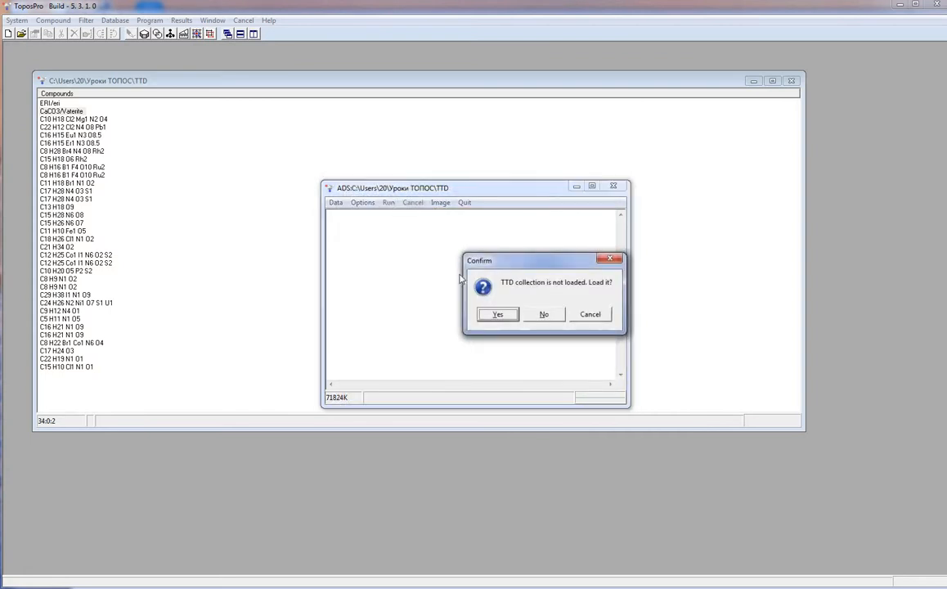
left_click(497, 314)
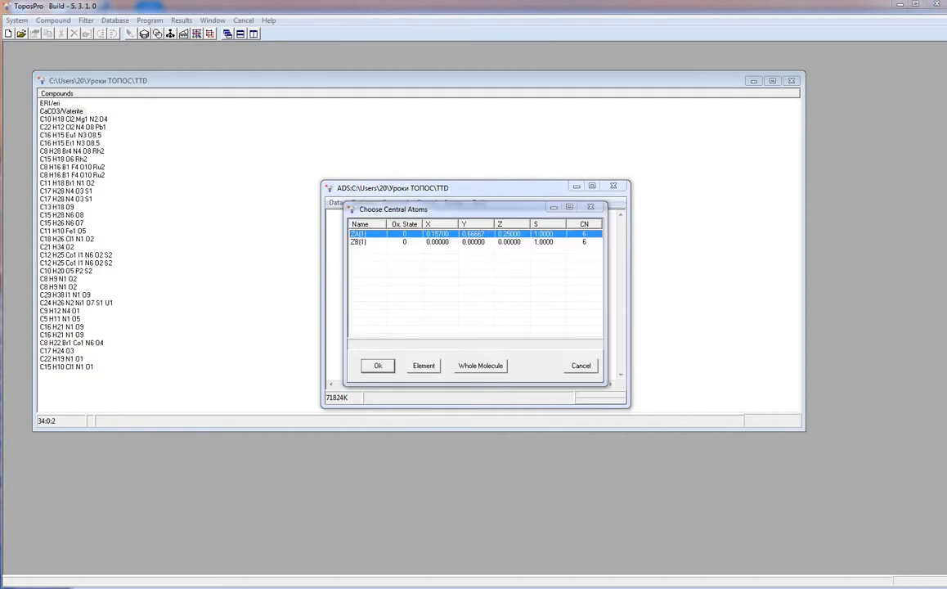
mouse_move(458, 278)
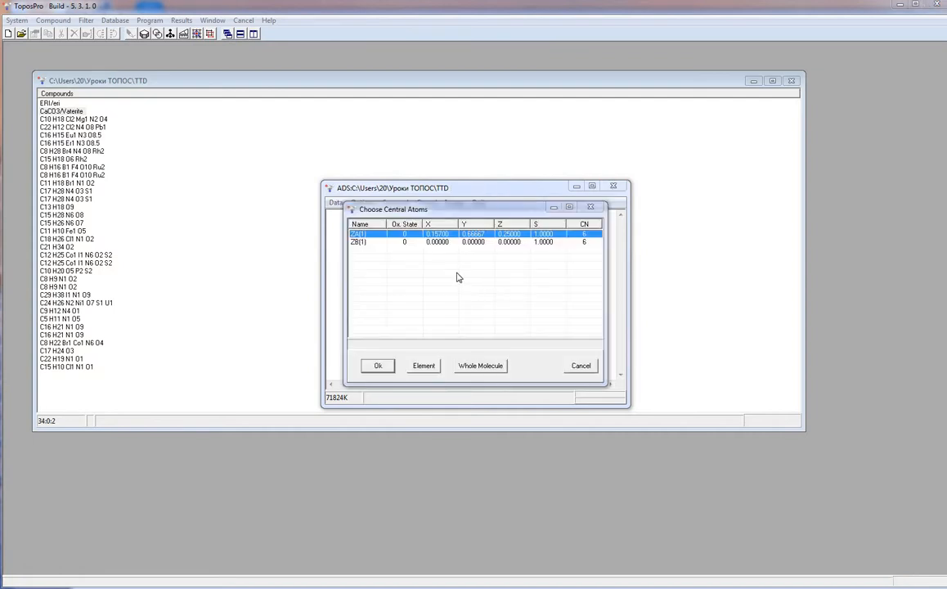
Select all atoms (Ca and Zn) as central atoms and start the topology calculation
right_click(458, 278)
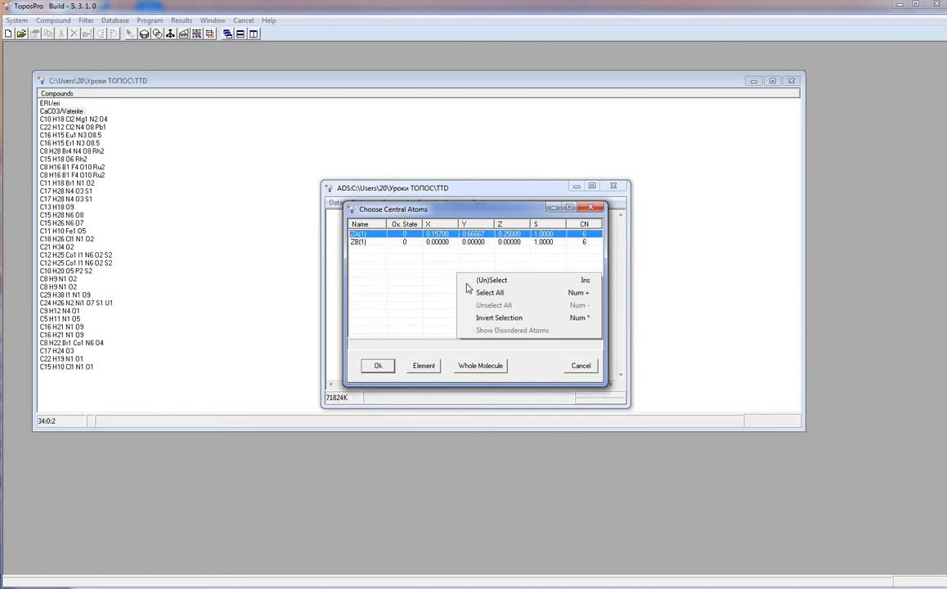
left_click(491, 292)
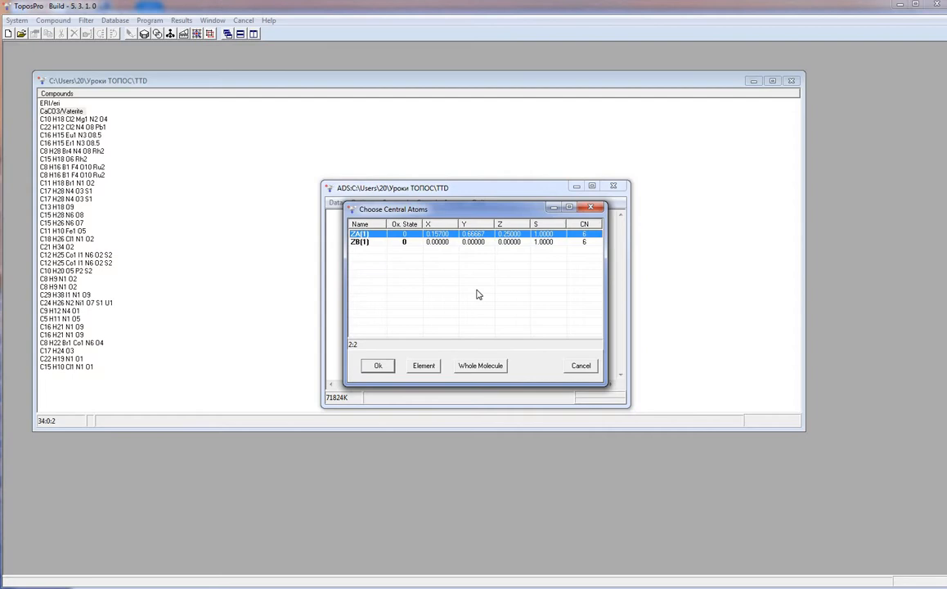
mouse_move(355, 370)
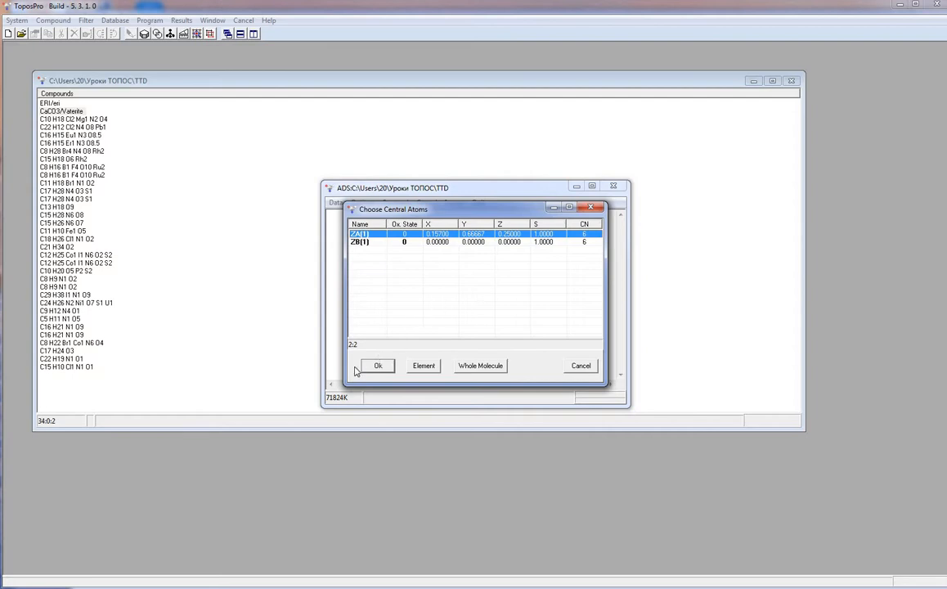
left_click(378, 366)
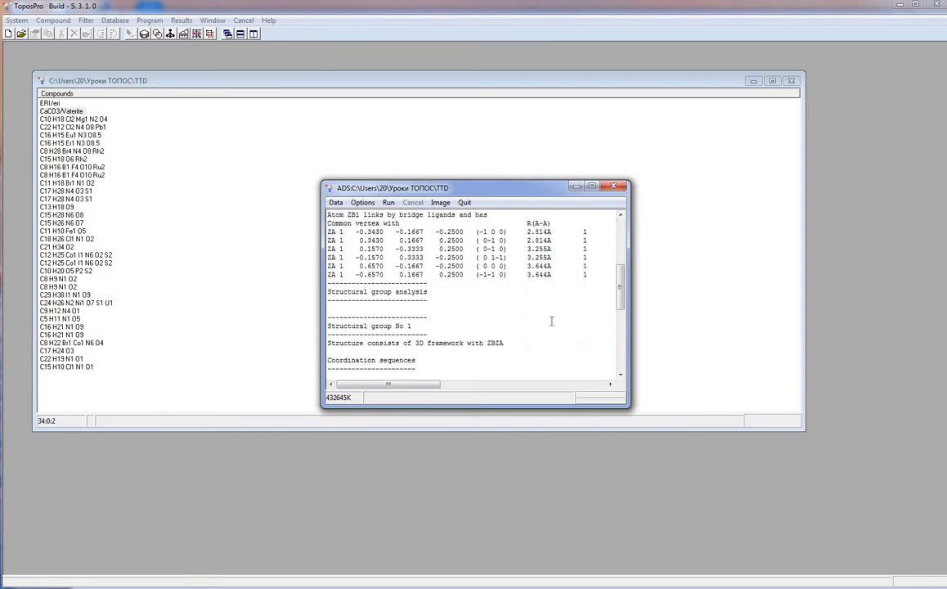
Scroll the ADS output down to the coordination sequences and TD10 value
scroll("down", 3)
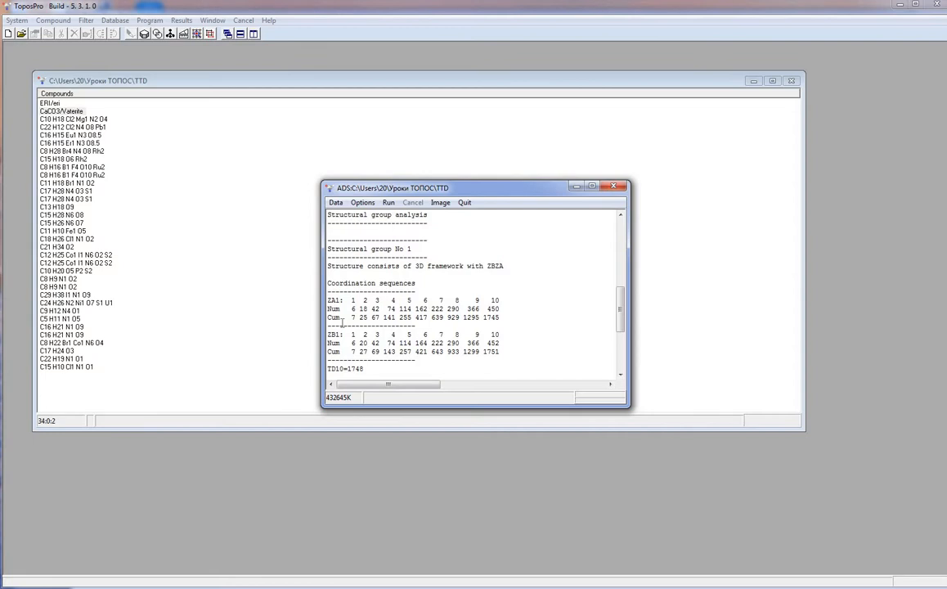
scroll("down", 3)
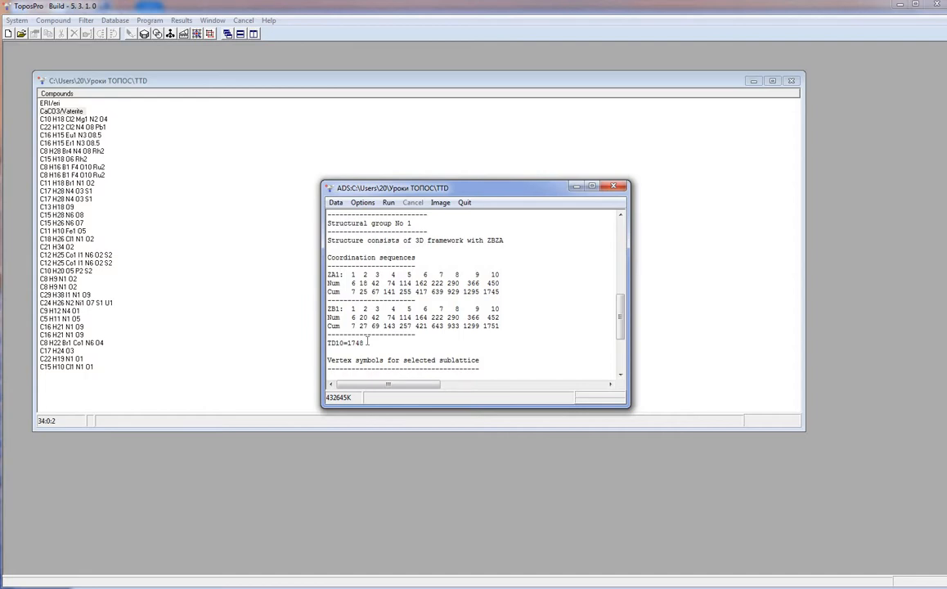
Scroll further to the vertex symbols and point symbol of the 2-nodal 4,6-c net
scroll("down", 3)
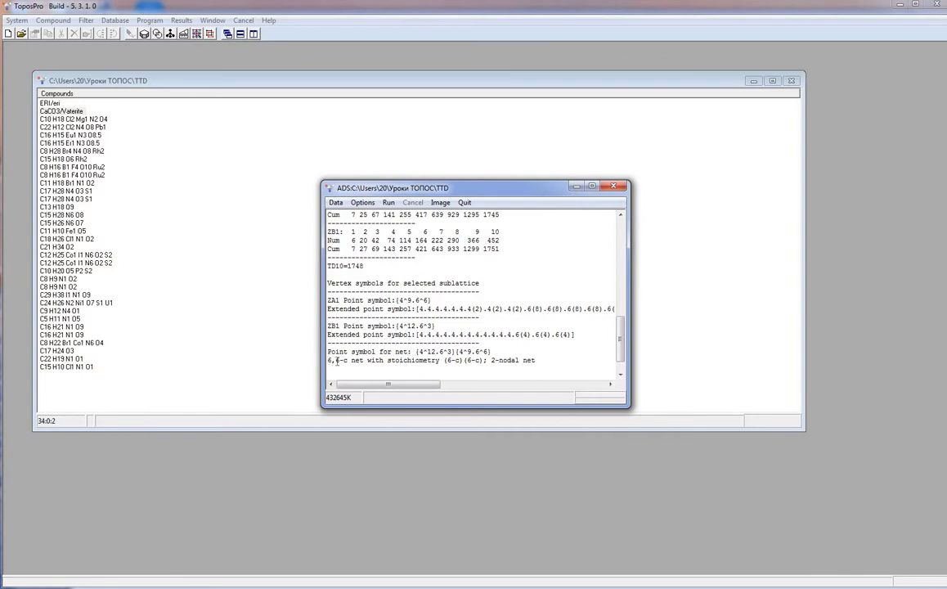
mouse_move(391, 362)
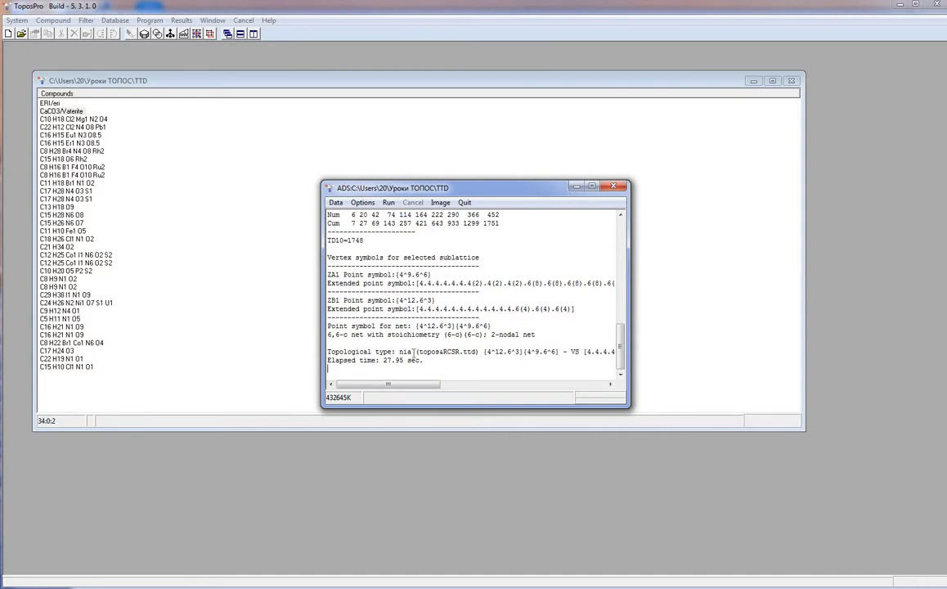
Reopen the ADS analysis options after the sia topological type is reported
left_click(363, 203)
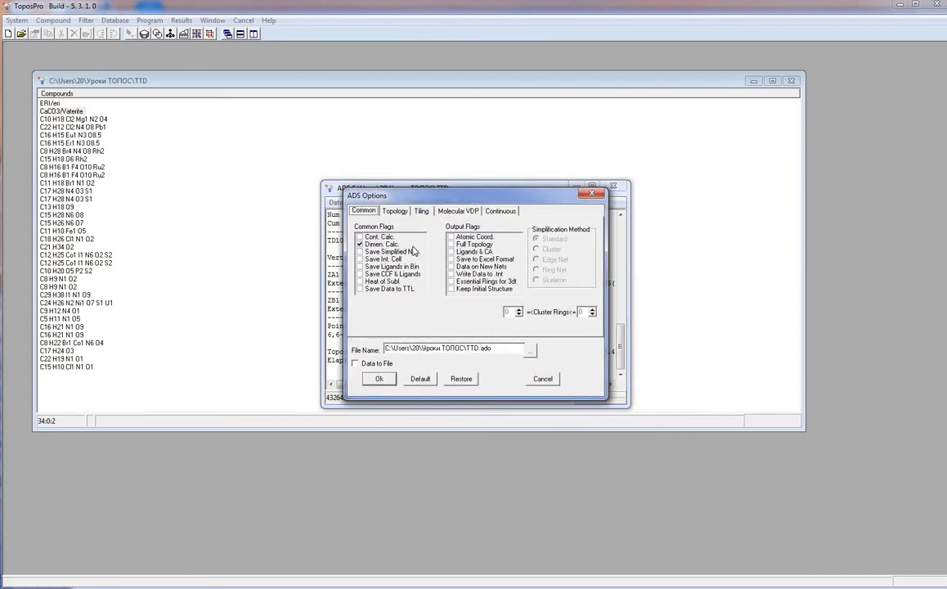
Check the Topology classification flags and rerun ADS, again yielding the sia topology
left_click(393, 211)
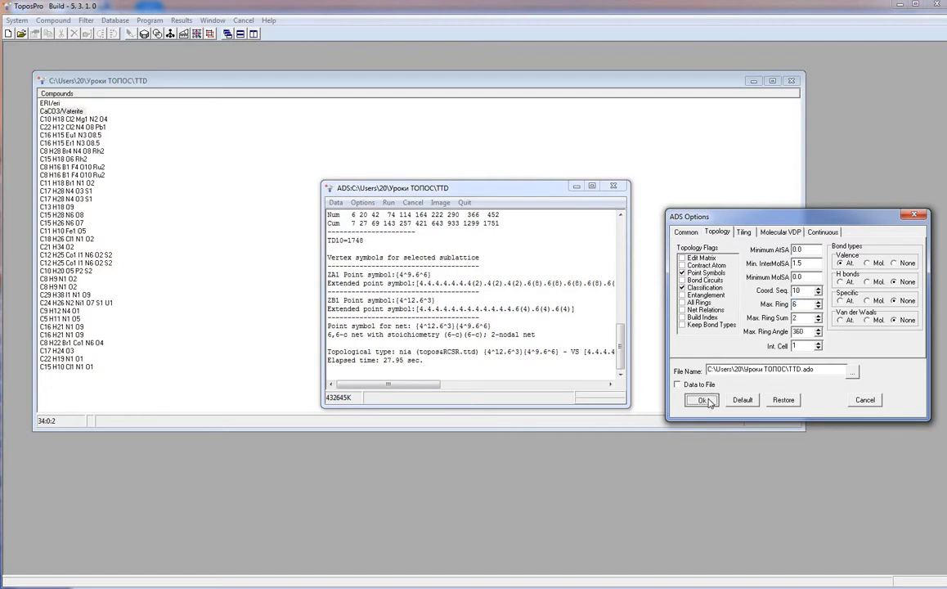
left_click(700, 399)
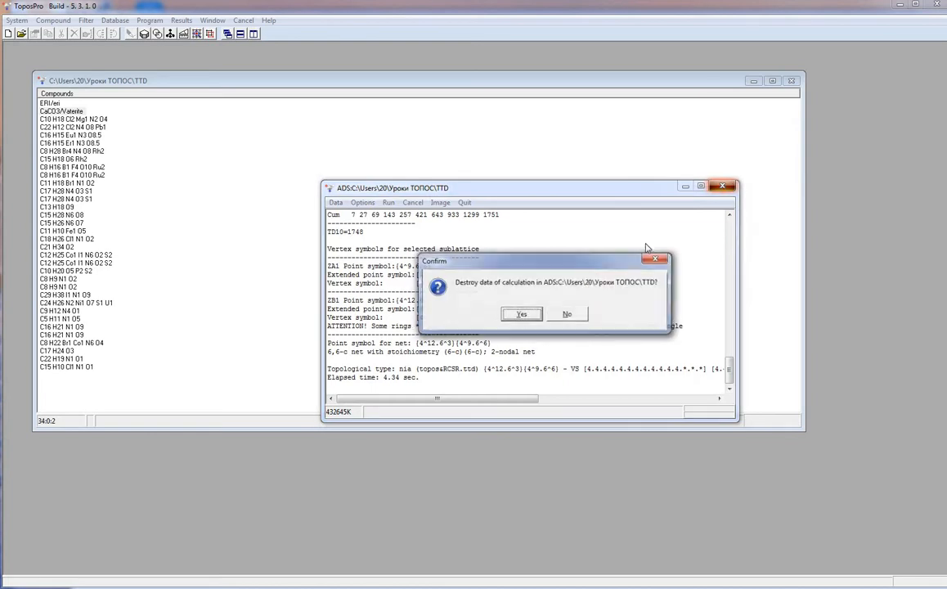
Answer Yes to destroy the calculation data and return to the TTD compound list
left_click(520, 314)
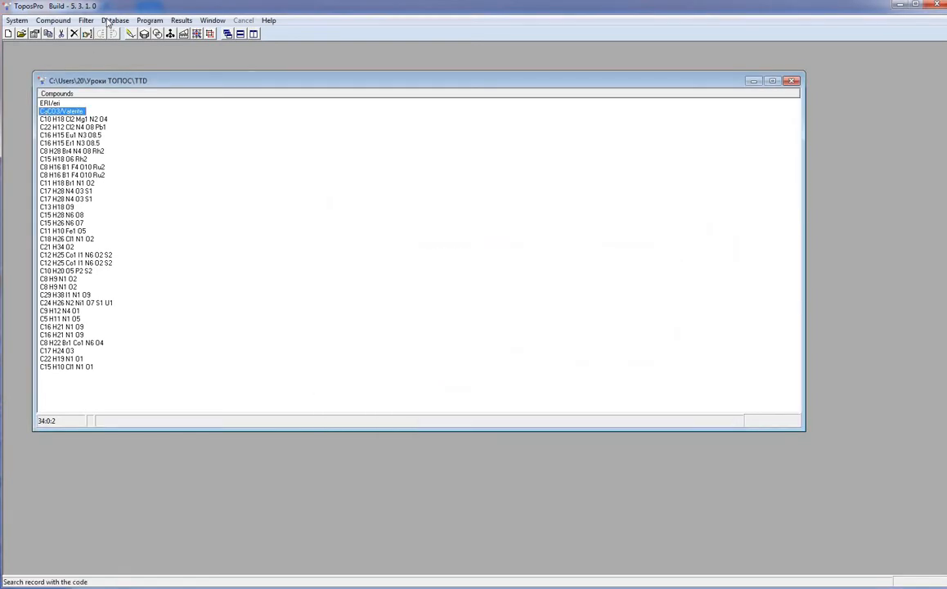
left_click(113, 20)
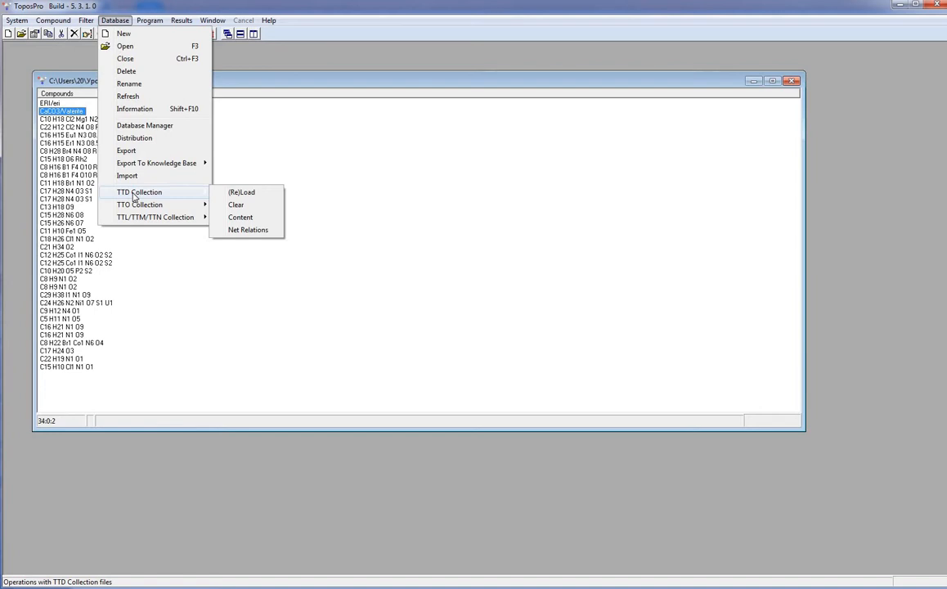
left_click(15, 6)
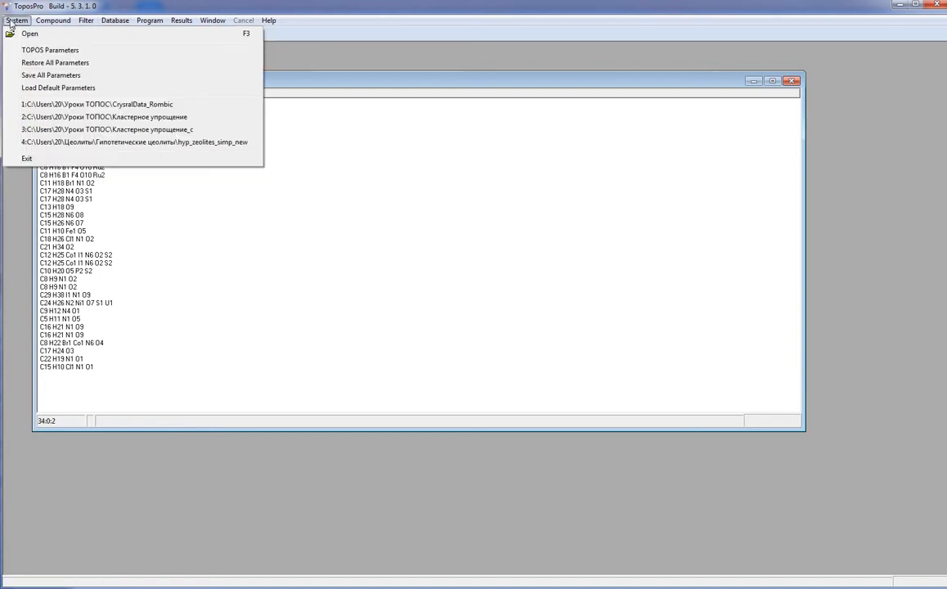
mouse_move(46, 50)
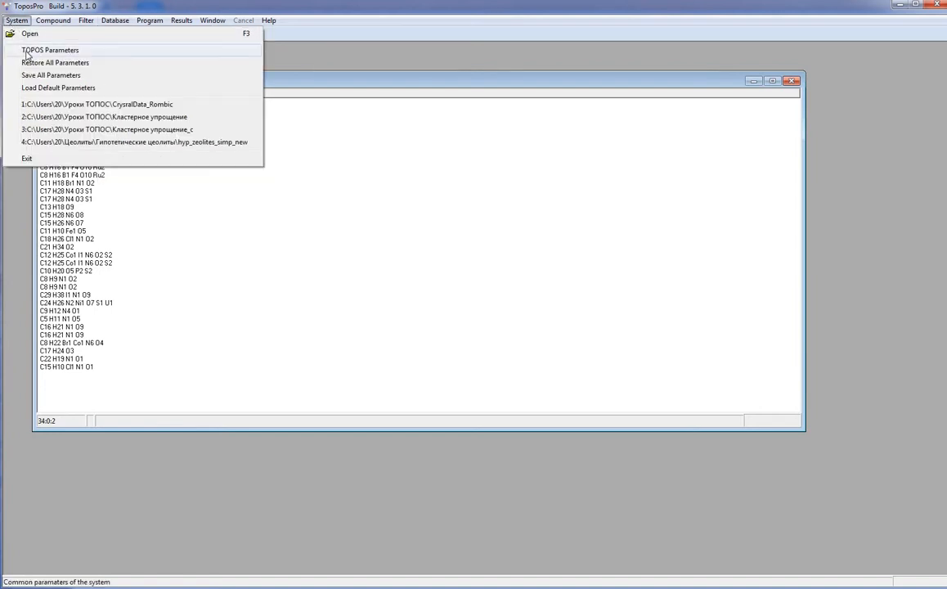
left_click(46, 49)
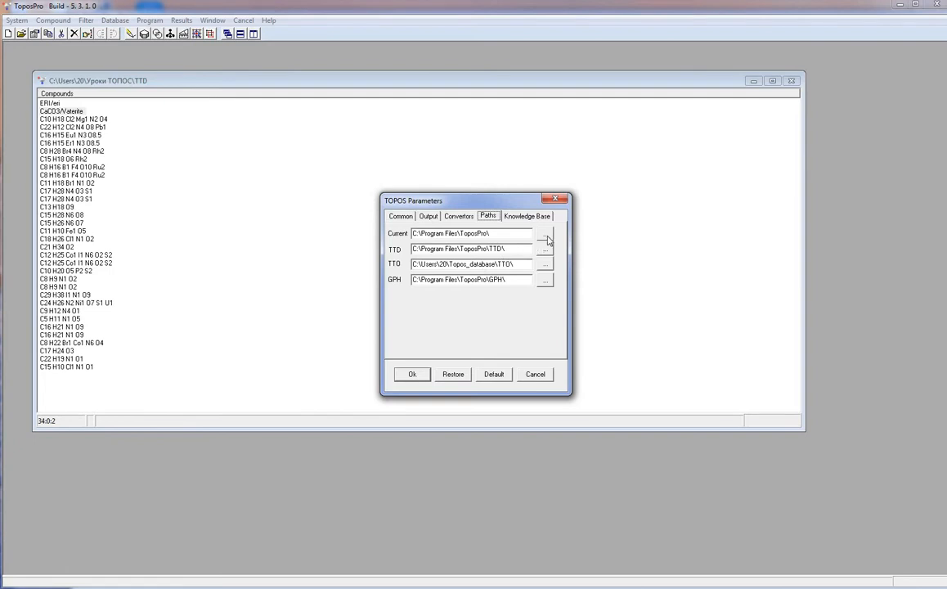
mouse_move(536, 383)
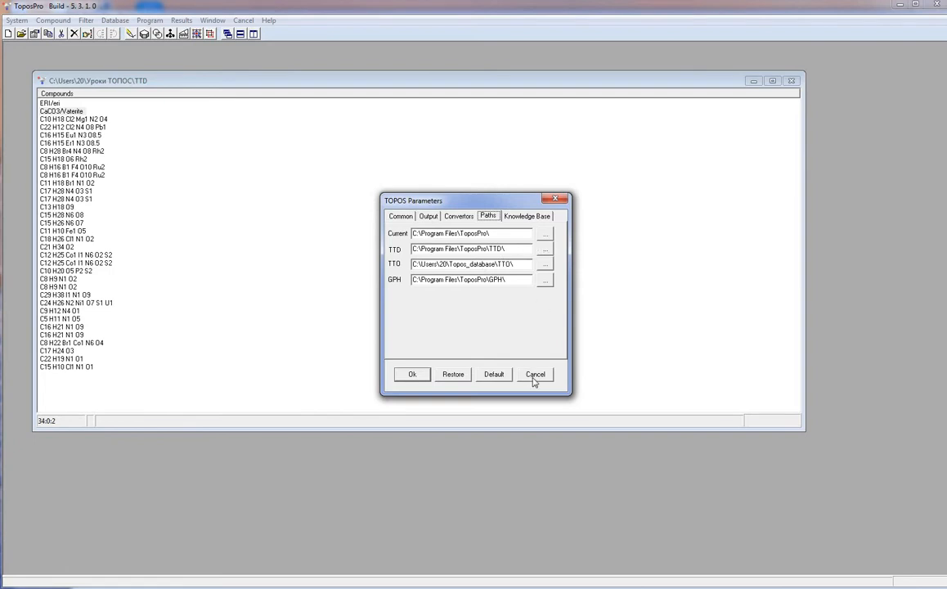
left_click(535, 373)
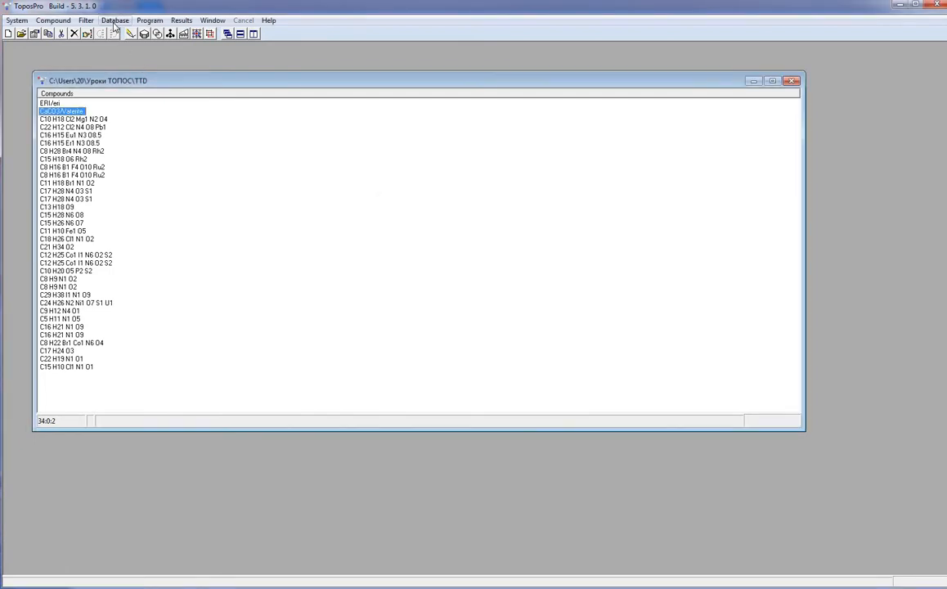
Show the TTD Collection content and choose the topos&RCSR topological database
left_click(111, 19)
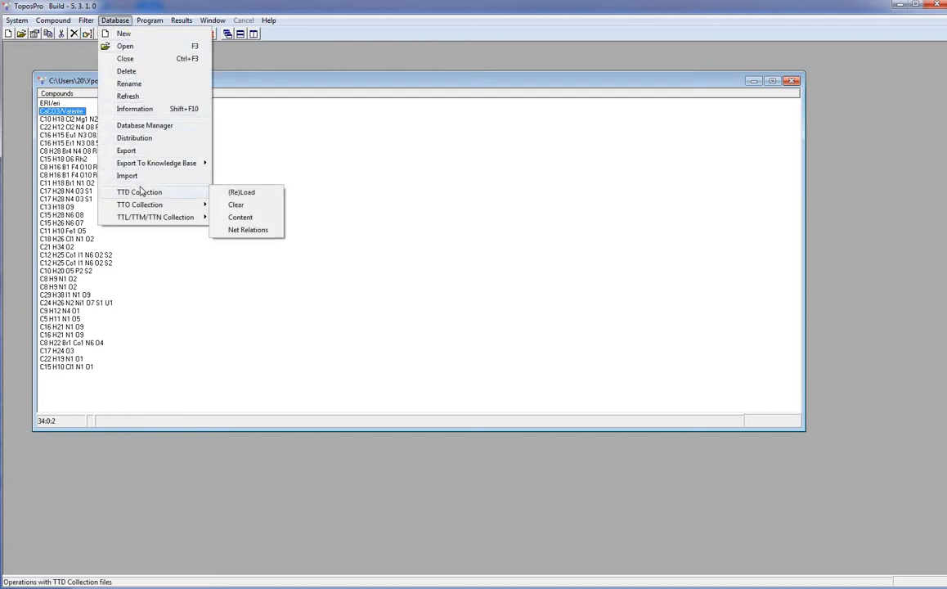
mouse_move(239, 192)
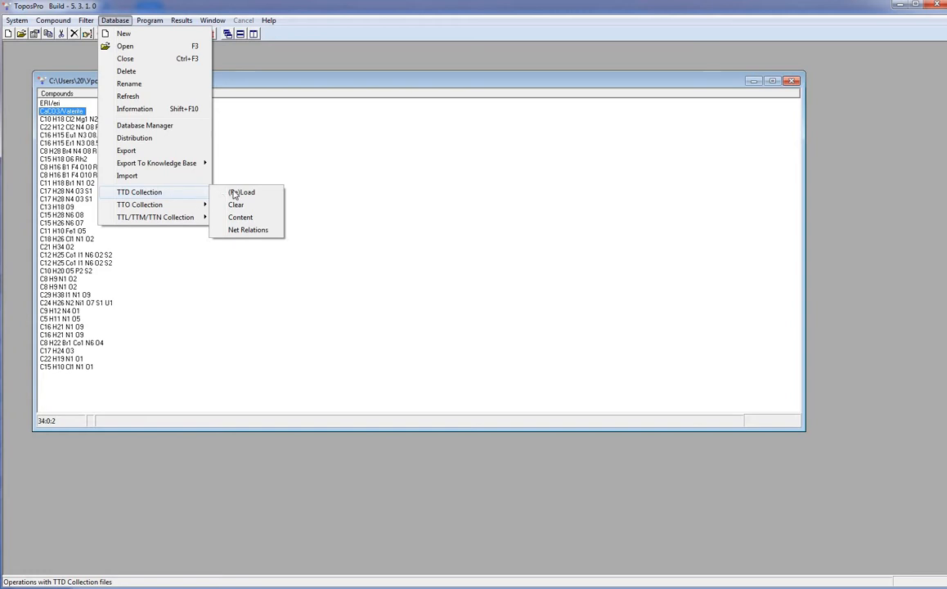
mouse_move(241, 216)
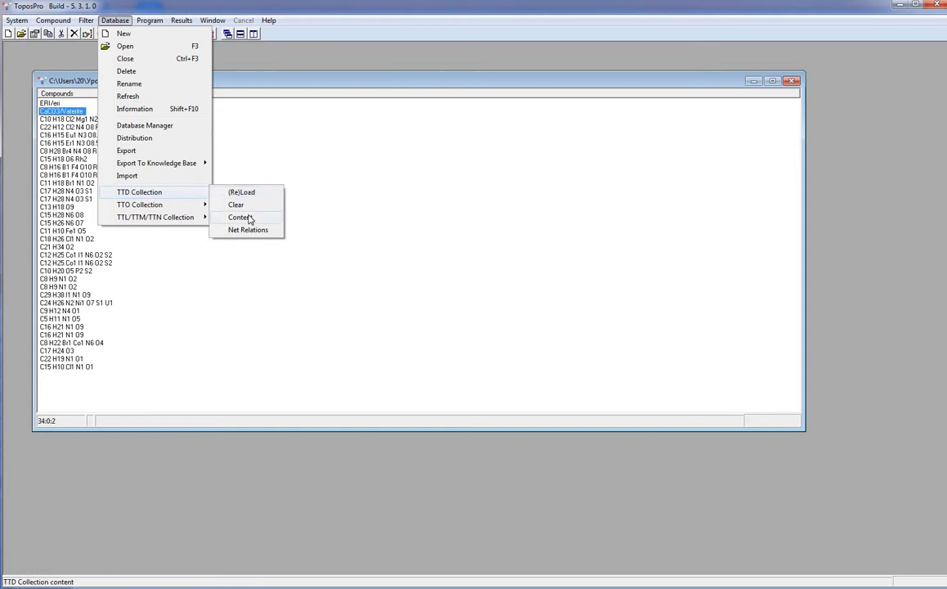
left_click(239, 216)
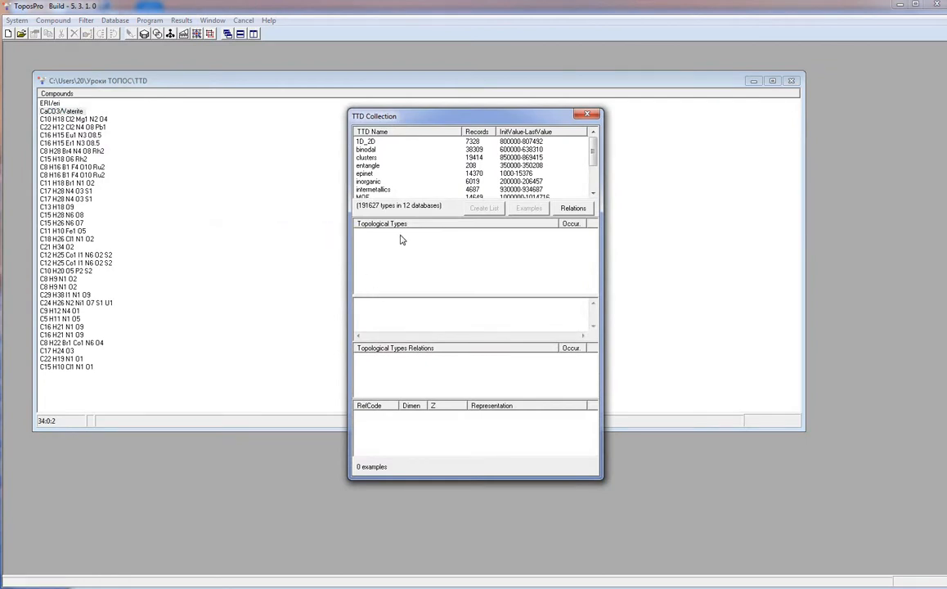
mouse_move(425, 171)
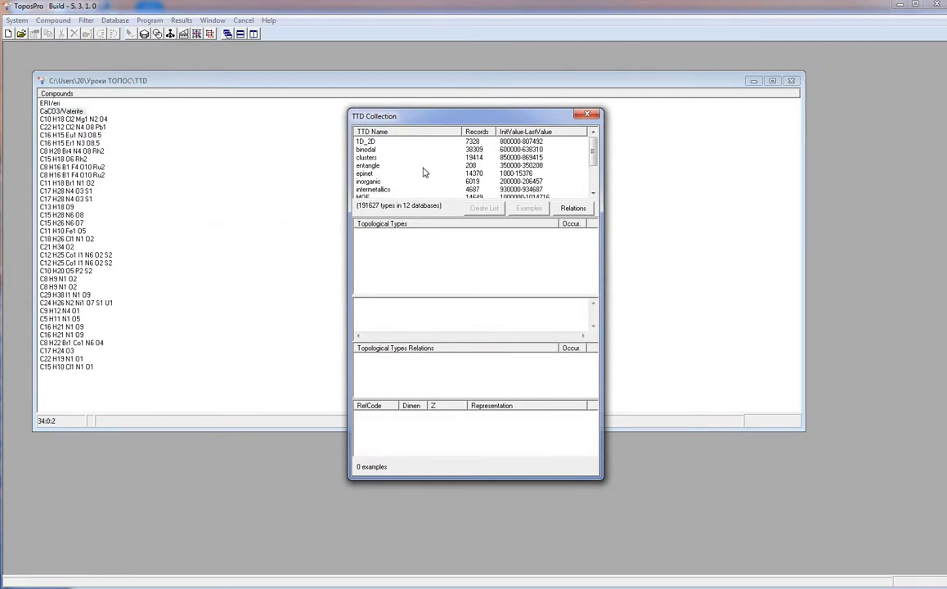
mouse_move(441, 162)
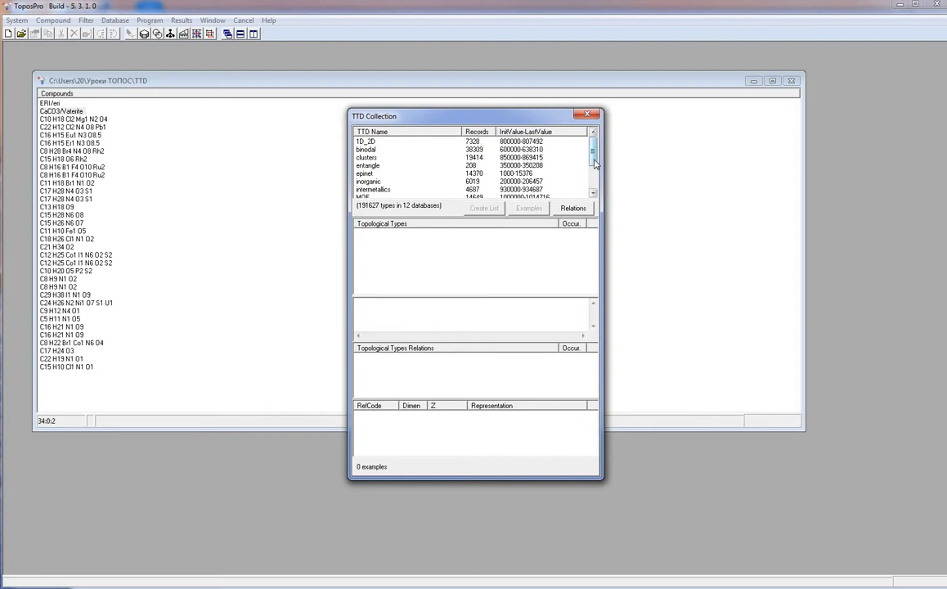
scroll("down", 3)
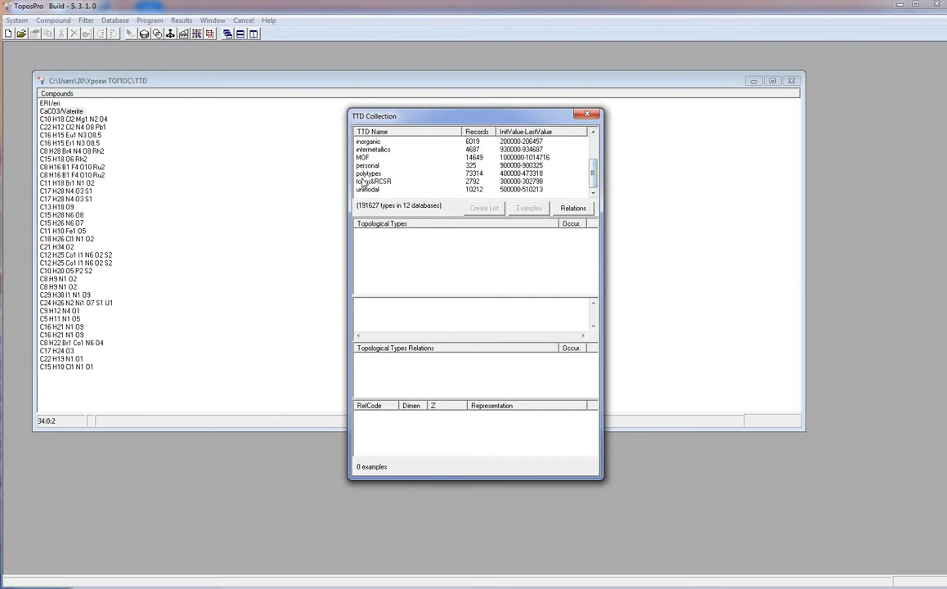
left_click(385, 180)
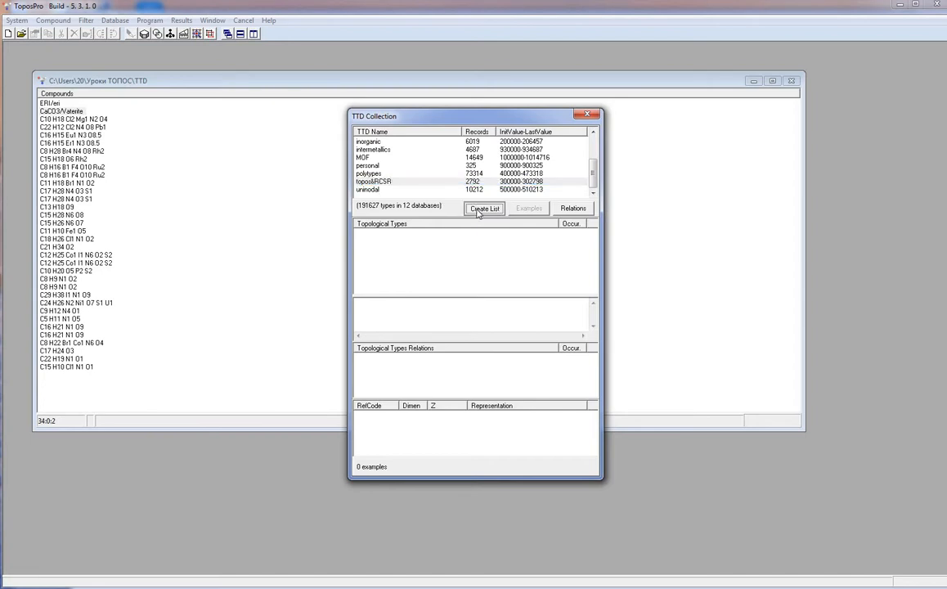
Create the list of topos&RCSR topological types and view one type's CS and EVS details
left_click(484, 208)
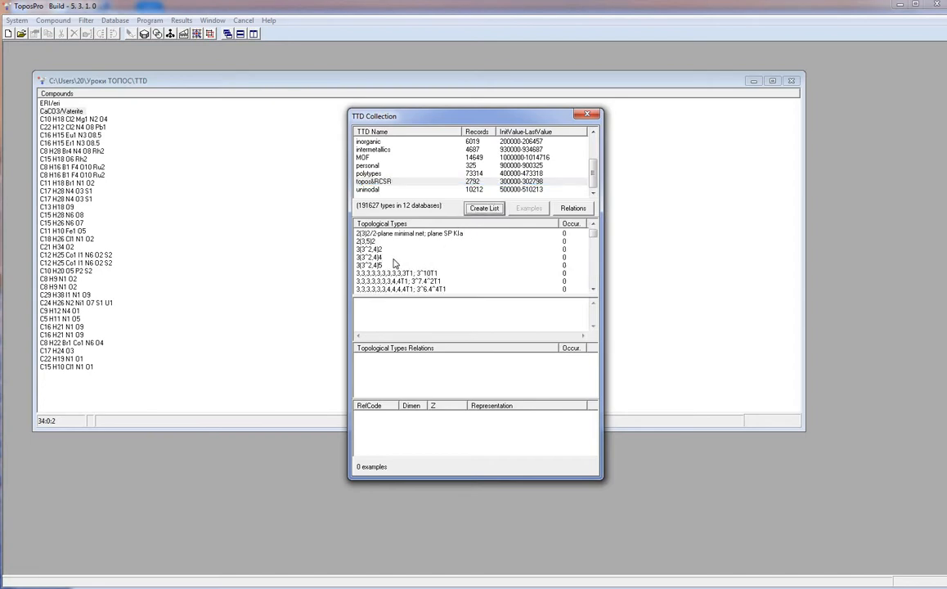
left_click(393, 257)
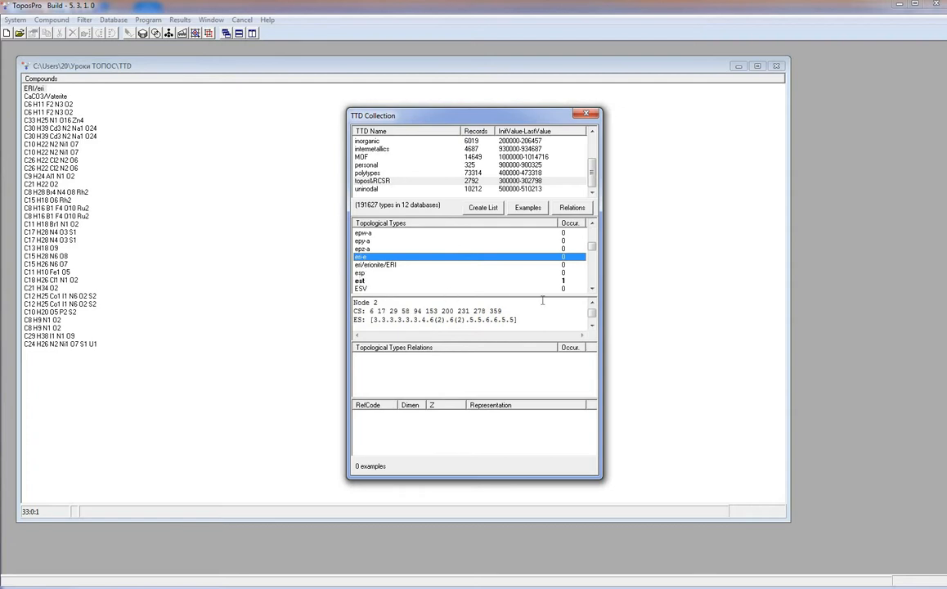
left_click(591, 288)
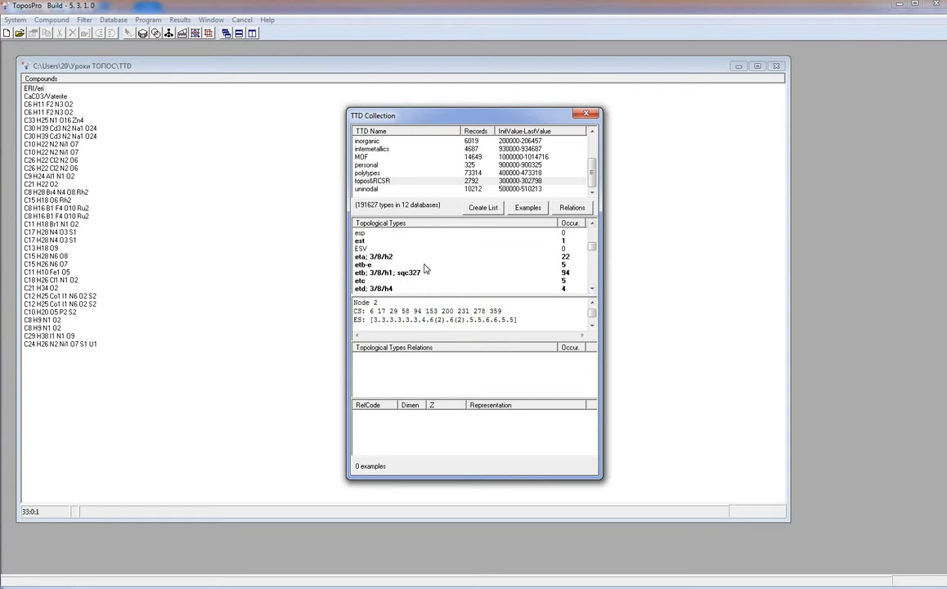
mouse_move(392, 280)
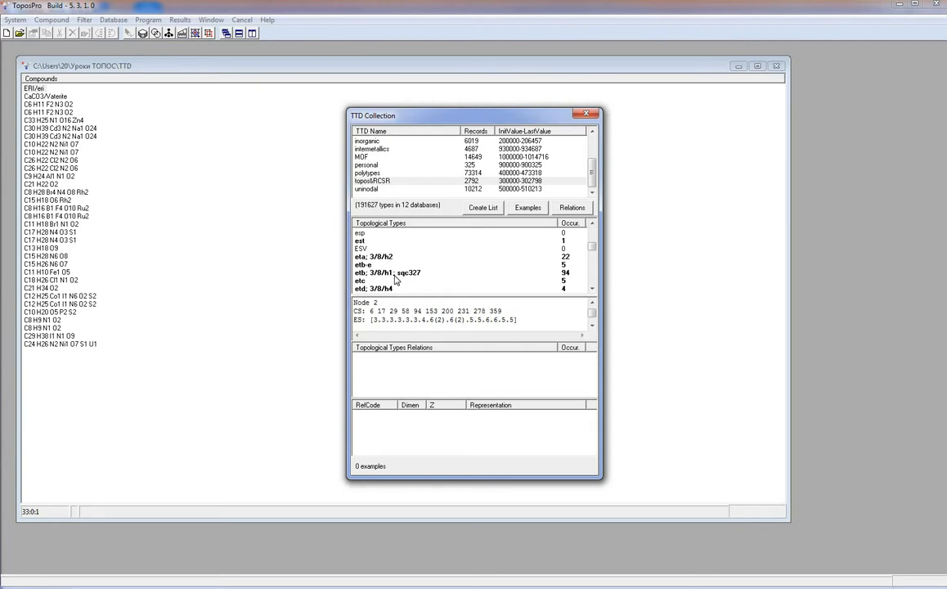
mouse_move(380, 268)
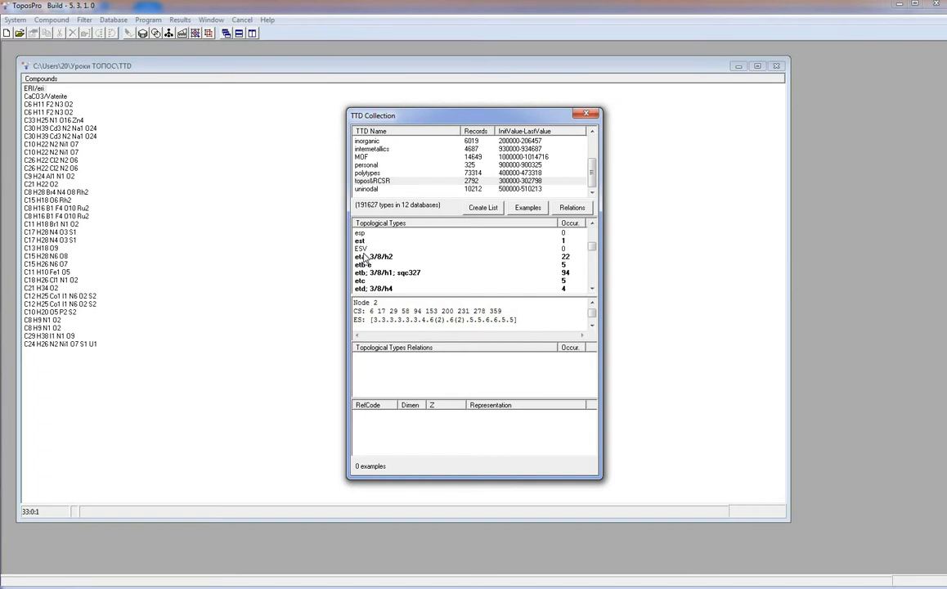
mouse_move(358, 272)
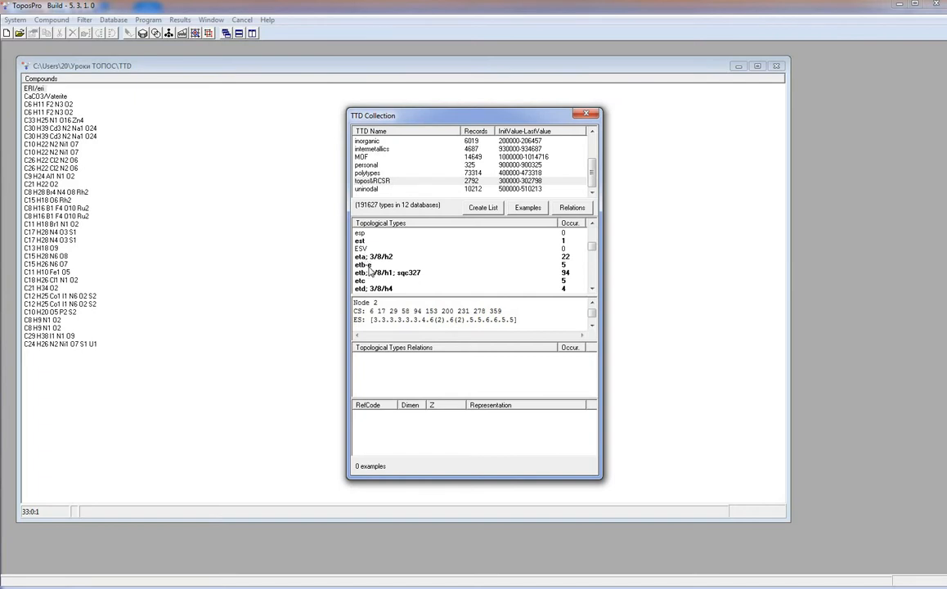
mouse_move(409, 282)
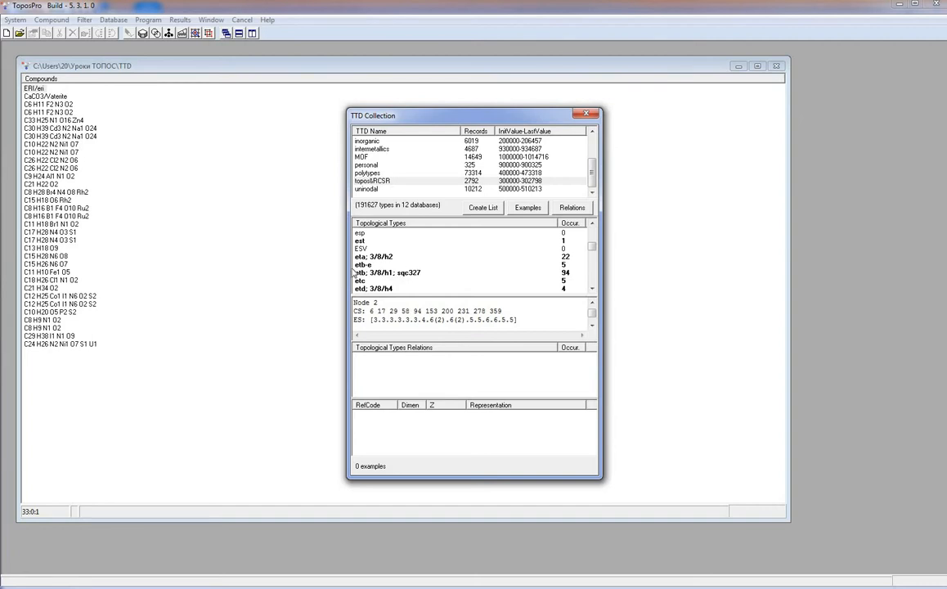
mouse_move(415, 281)
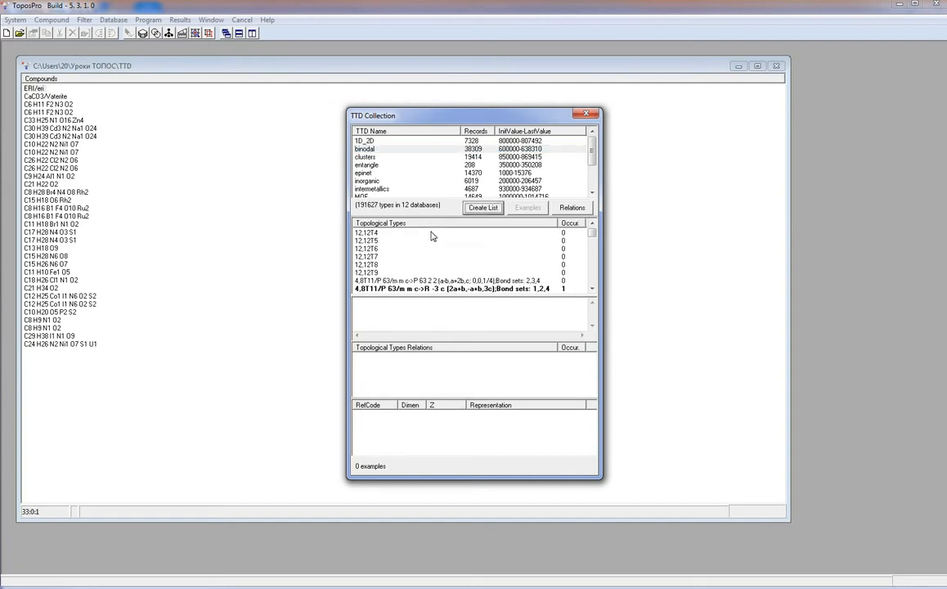
mouse_move(383, 235)
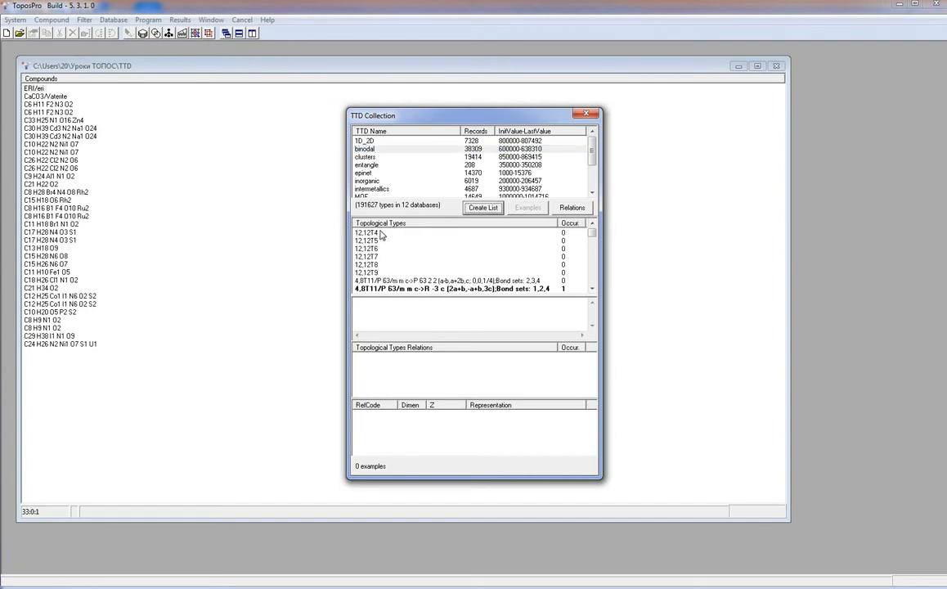
mouse_move(380, 245)
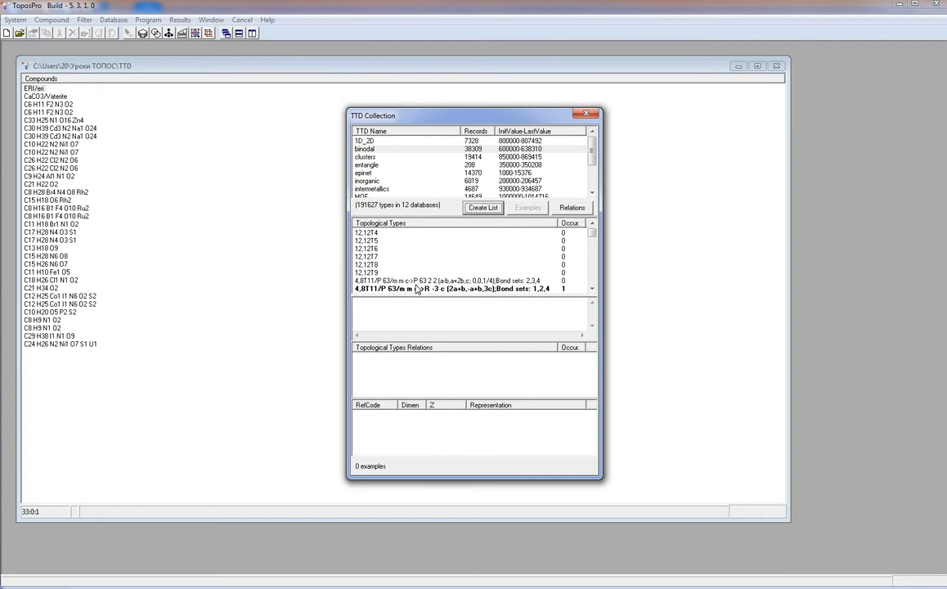
mouse_move(440, 291)
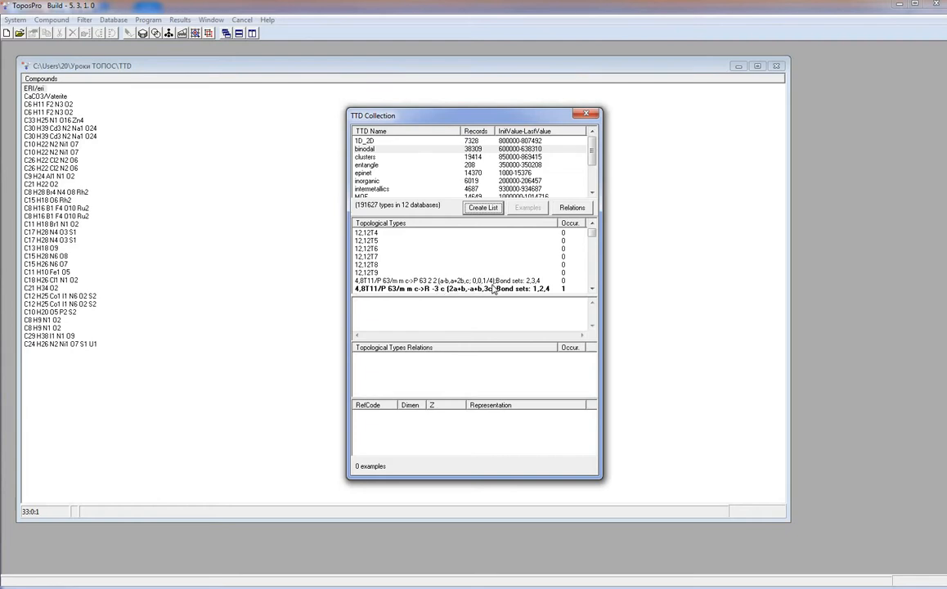
mouse_move(526, 293)
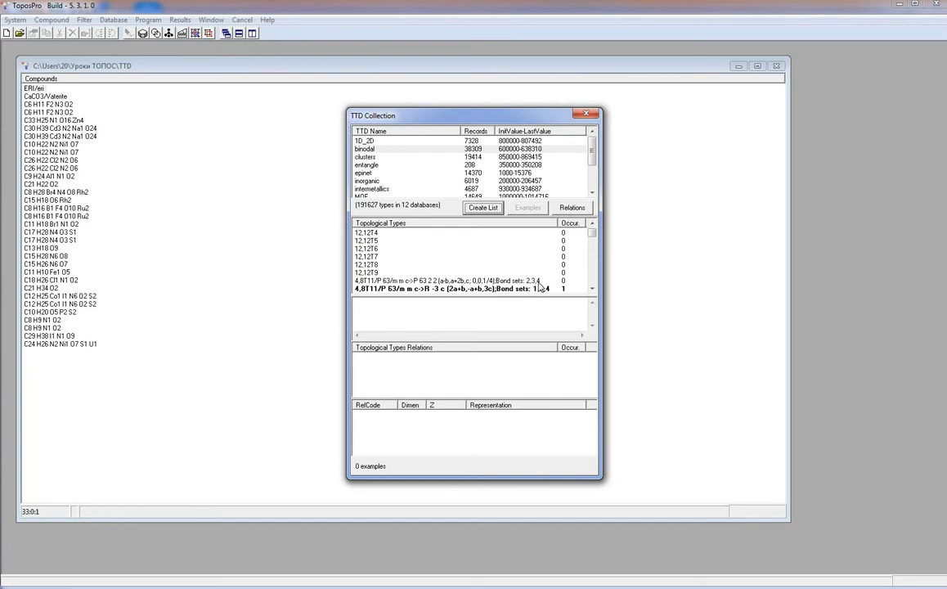
mouse_move(537, 284)
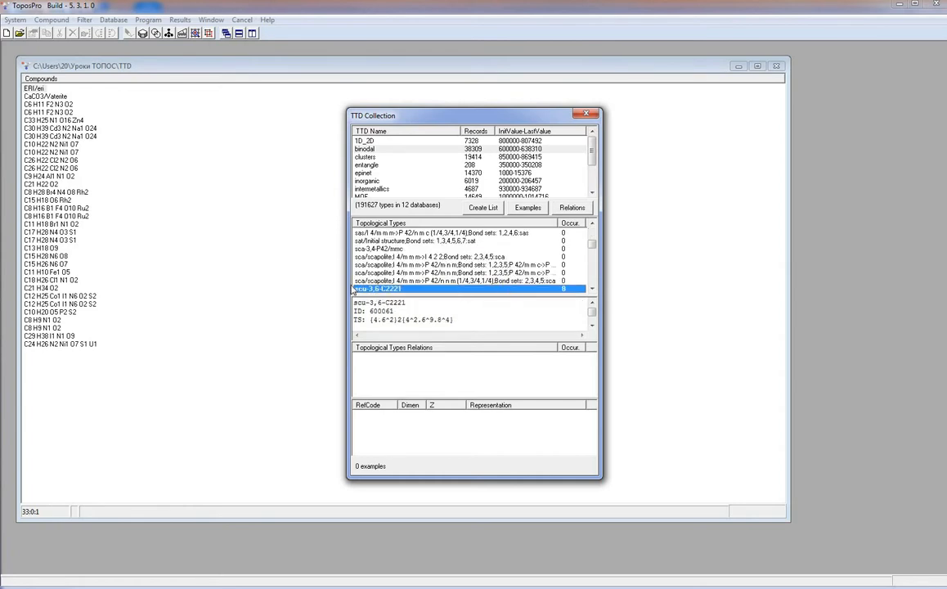
mouse_move(428, 296)
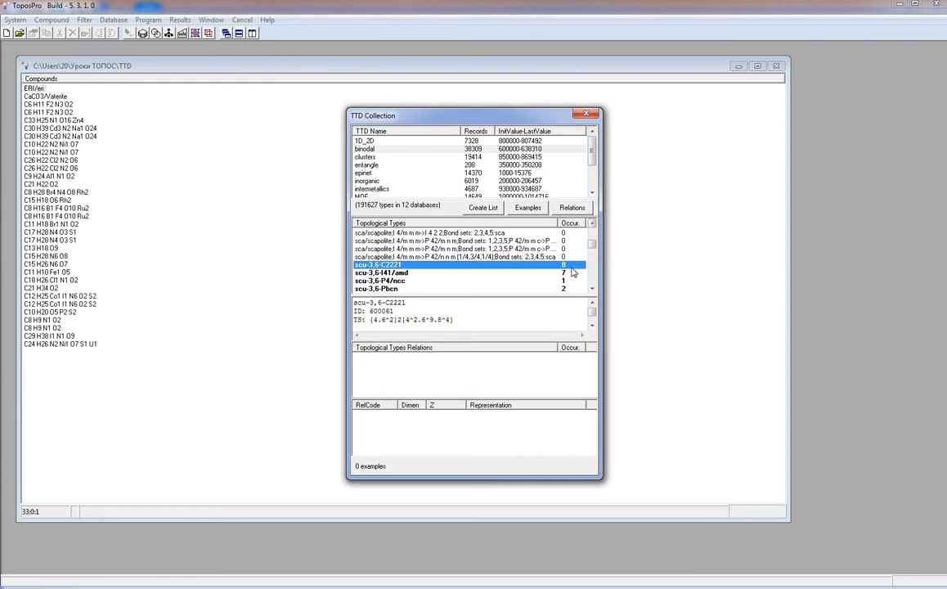
Request Examples for the selected ncu-3,6-C2221 topological type
left_click(526, 206)
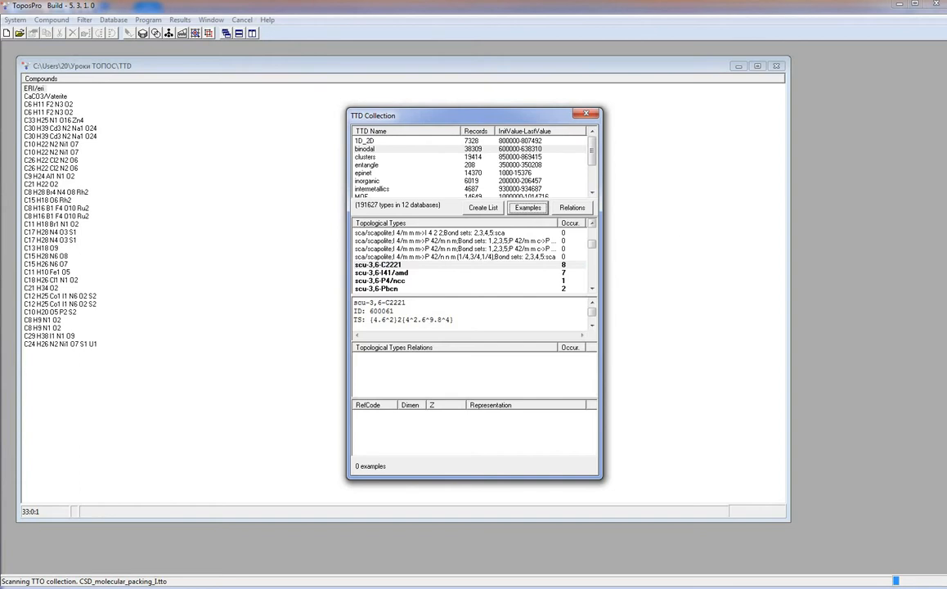
Let the search finish and browse the 8 ncu-3,6-C2221 examples in the RefCode table
left_click(526, 206)
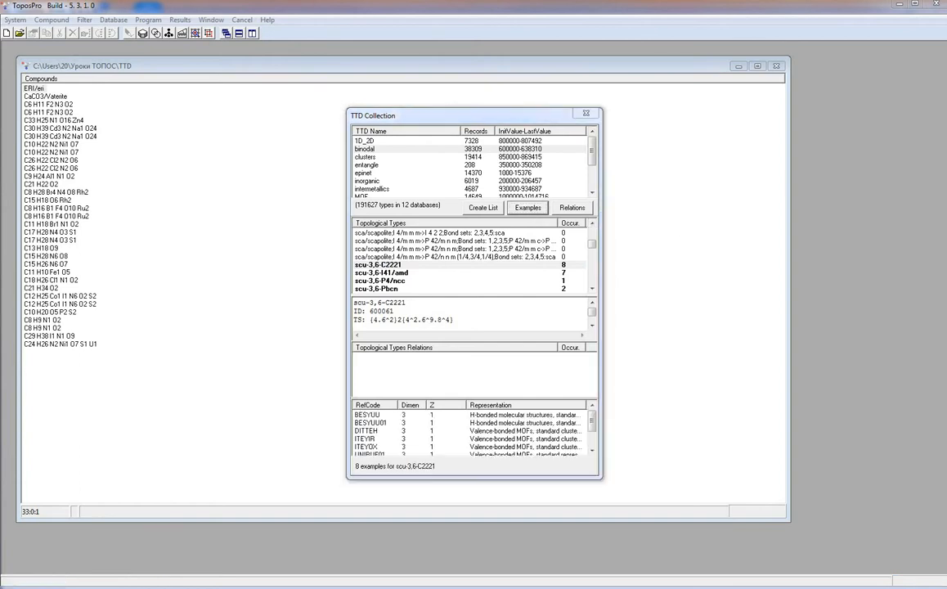
mouse_move(424, 455)
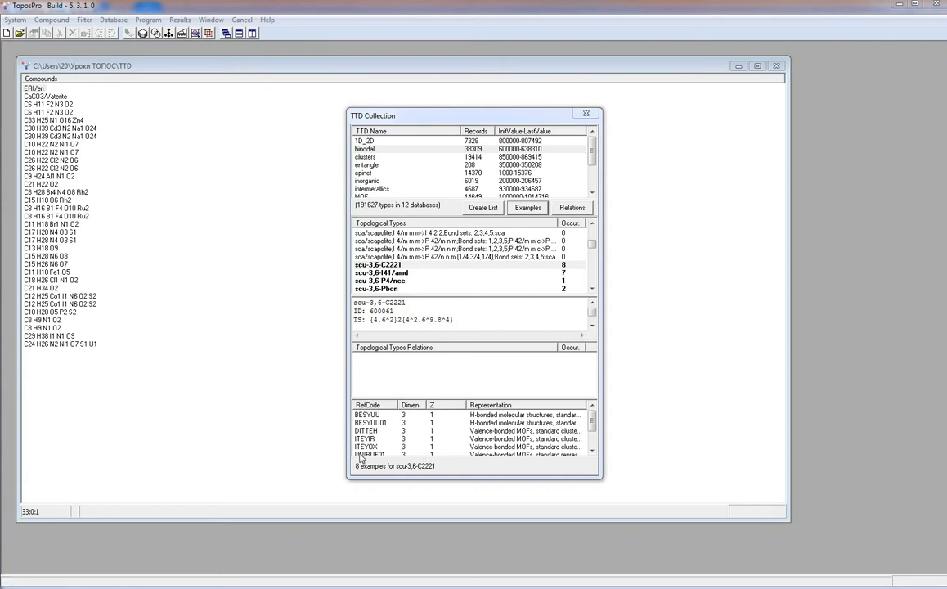
mouse_move(412, 404)
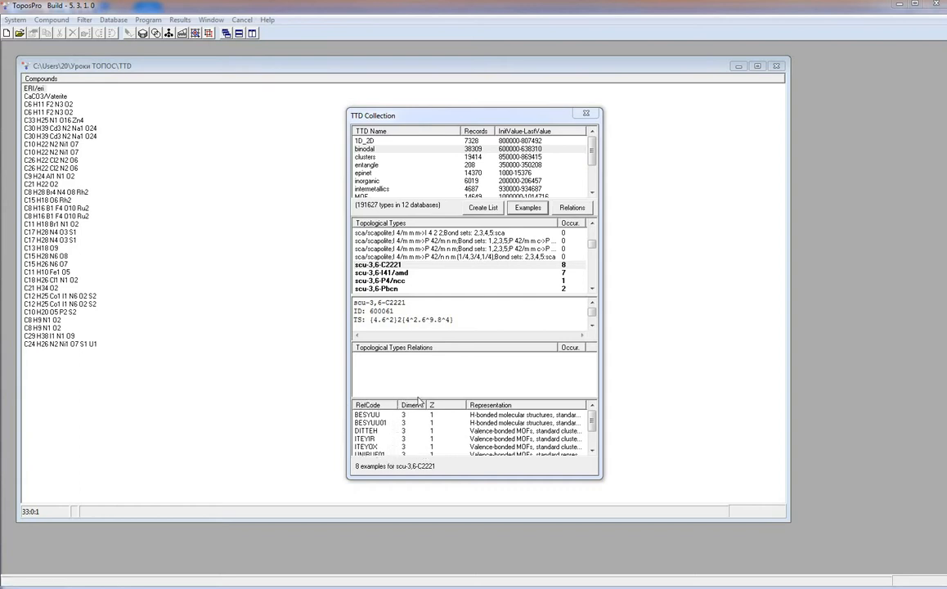
mouse_move(450, 453)
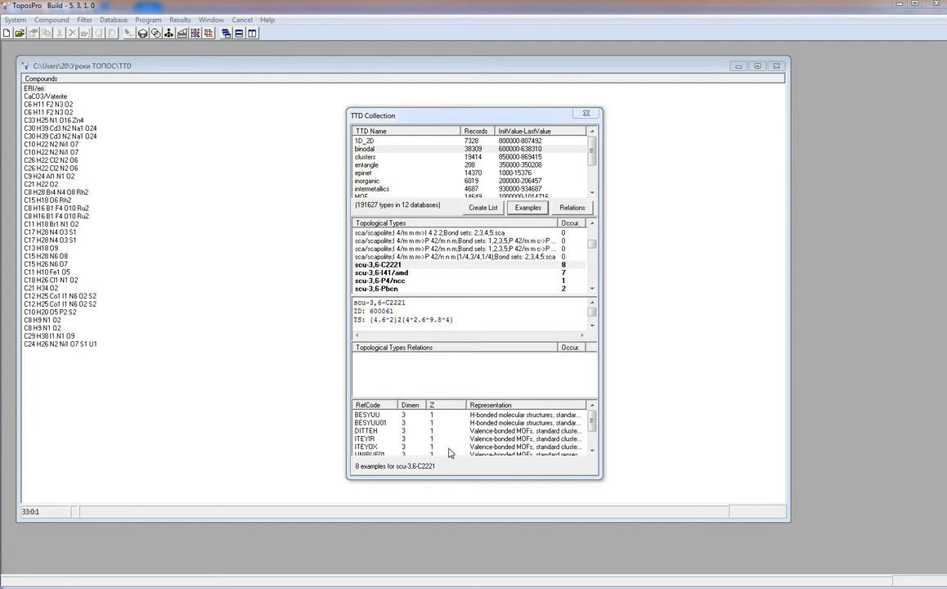
mouse_move(442, 409)
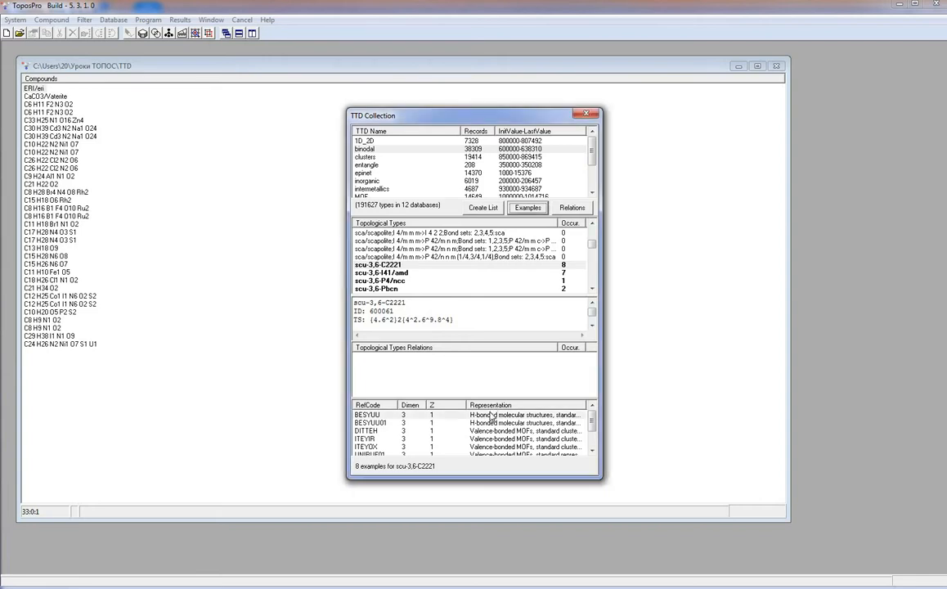
Save the example RefCodes, overwriting the existing file, select all and close the TTD Collection
right_click(491, 415)
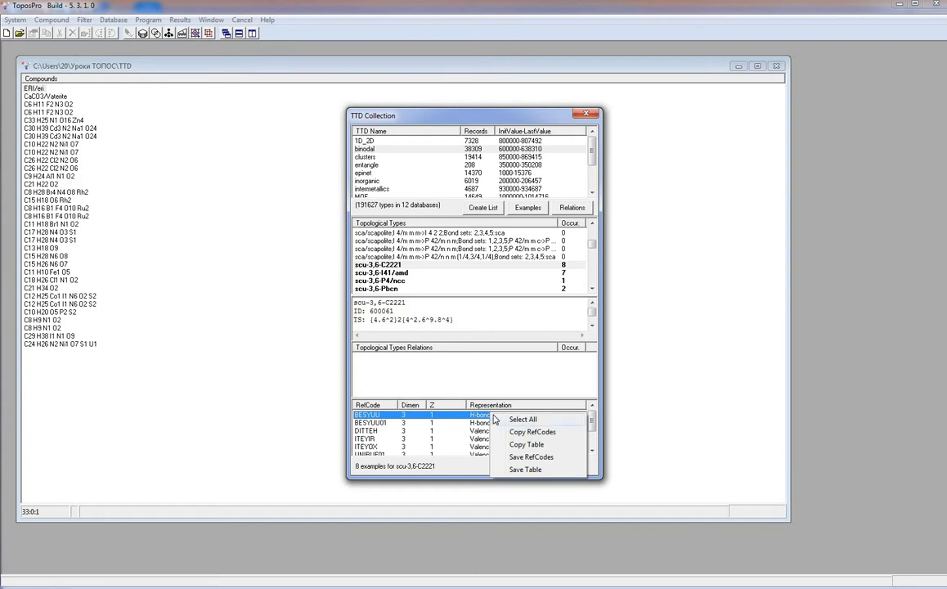
mouse_move(527, 445)
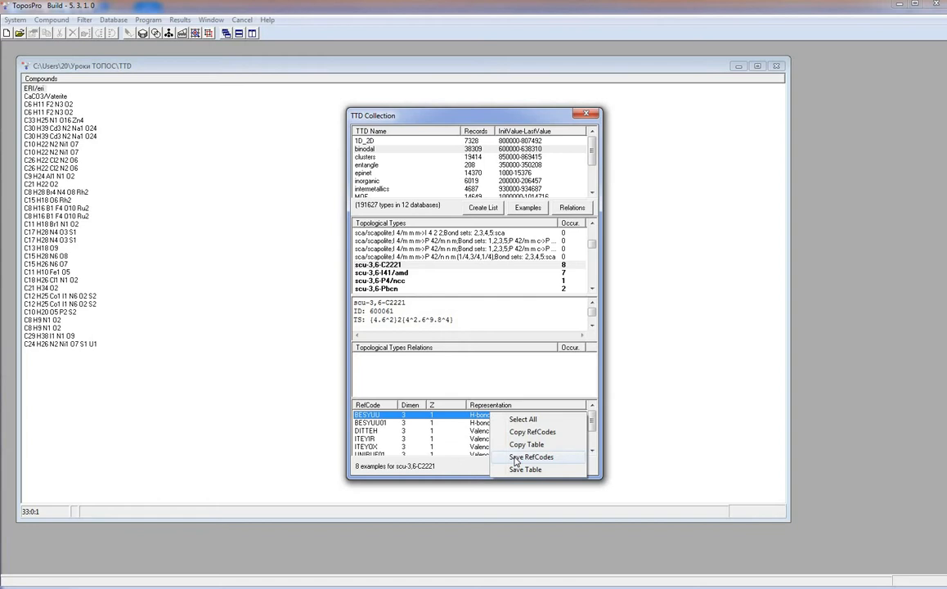
left_click(529, 458)
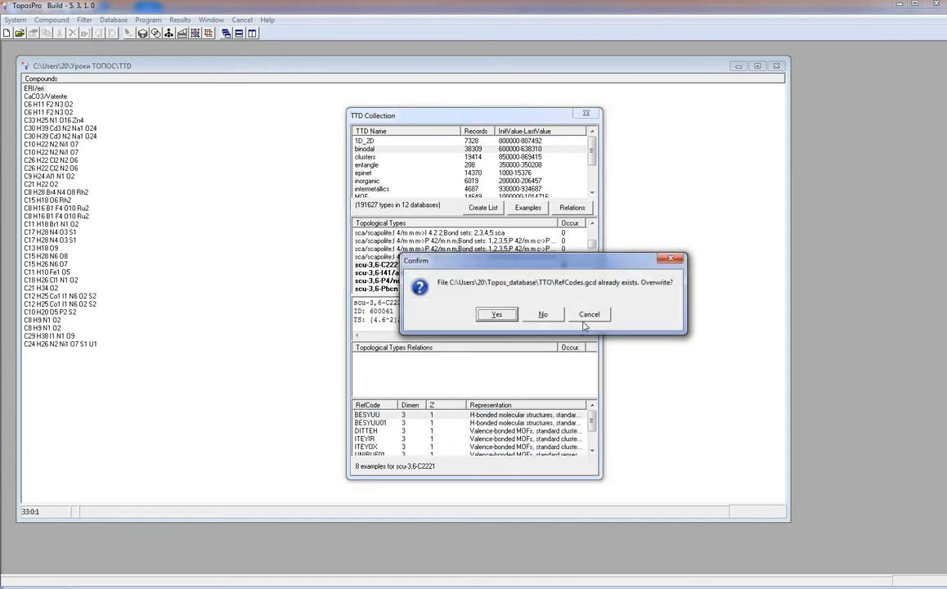
mouse_move(582, 292)
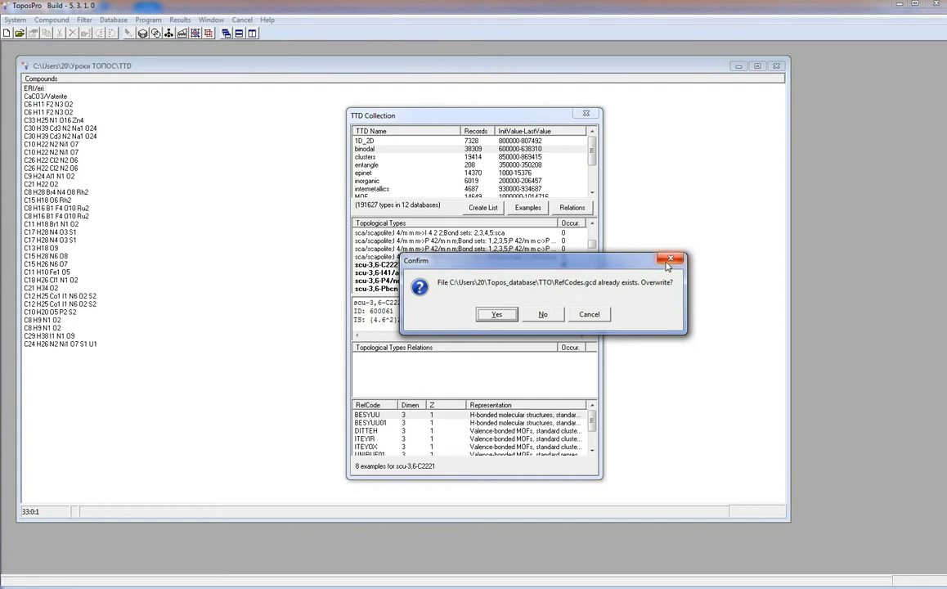
left_click(495, 314)
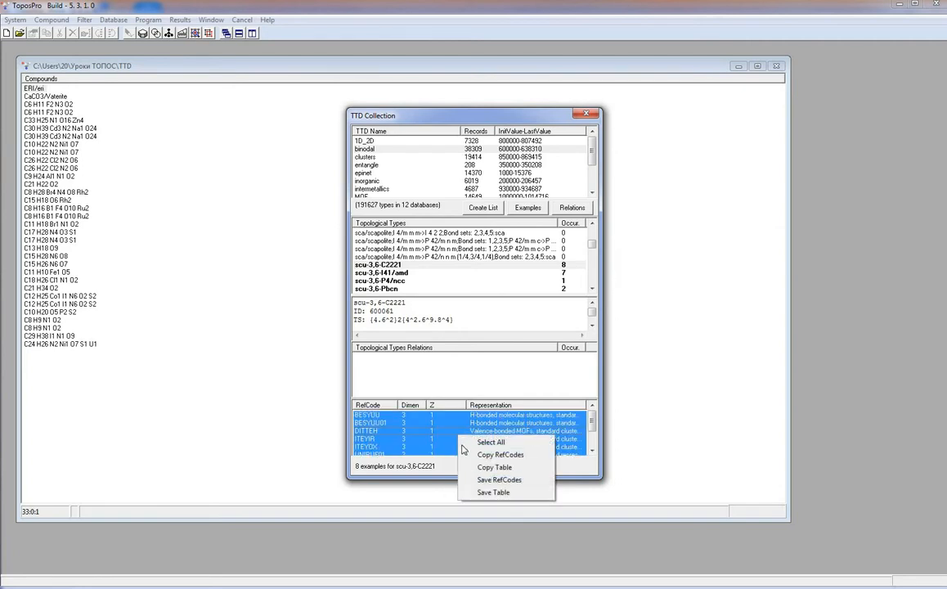
left_click(491, 442)
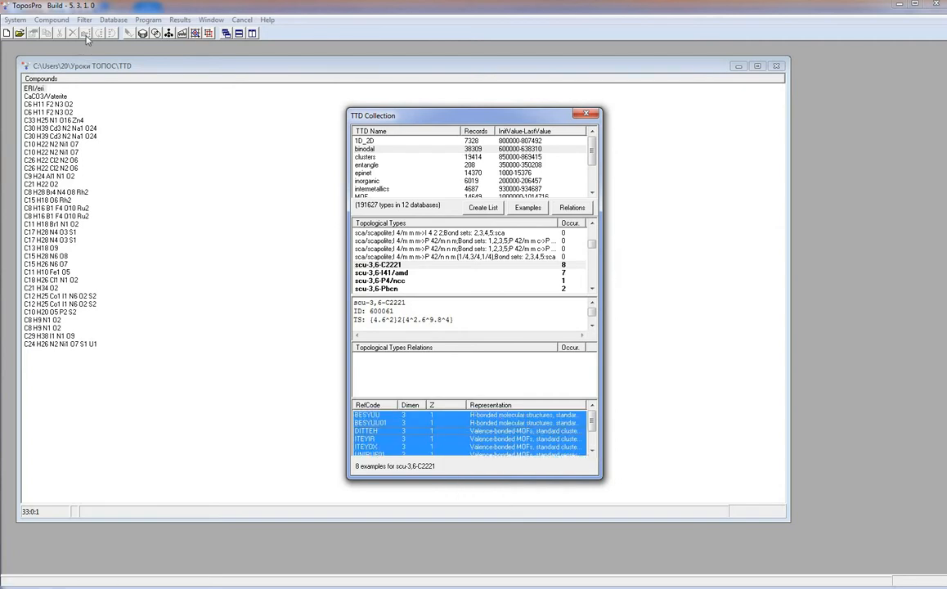
left_click(85, 20)
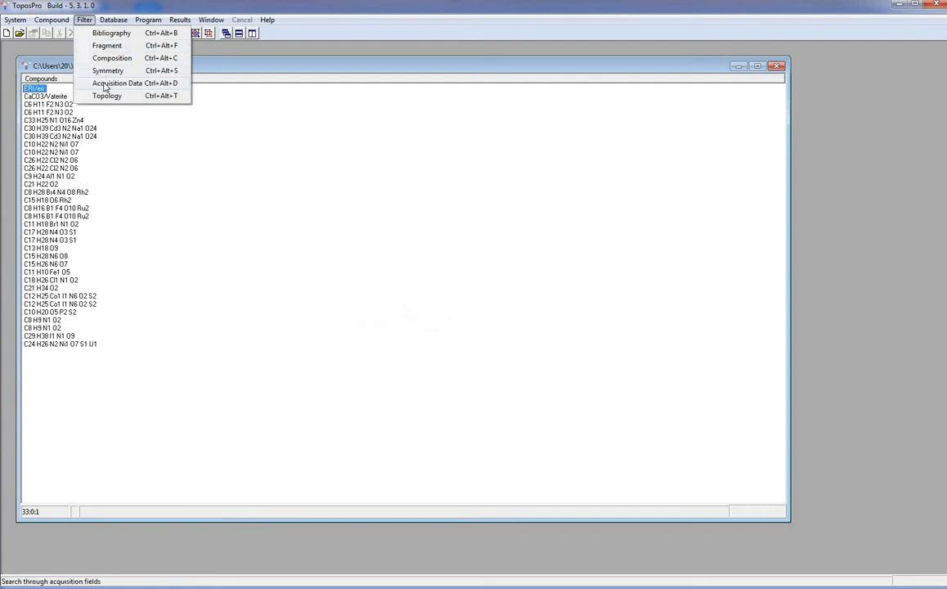
Filter by Acquisition Data with the pasted RefCodes, yielding 5 found compounds
left_click(114, 82)
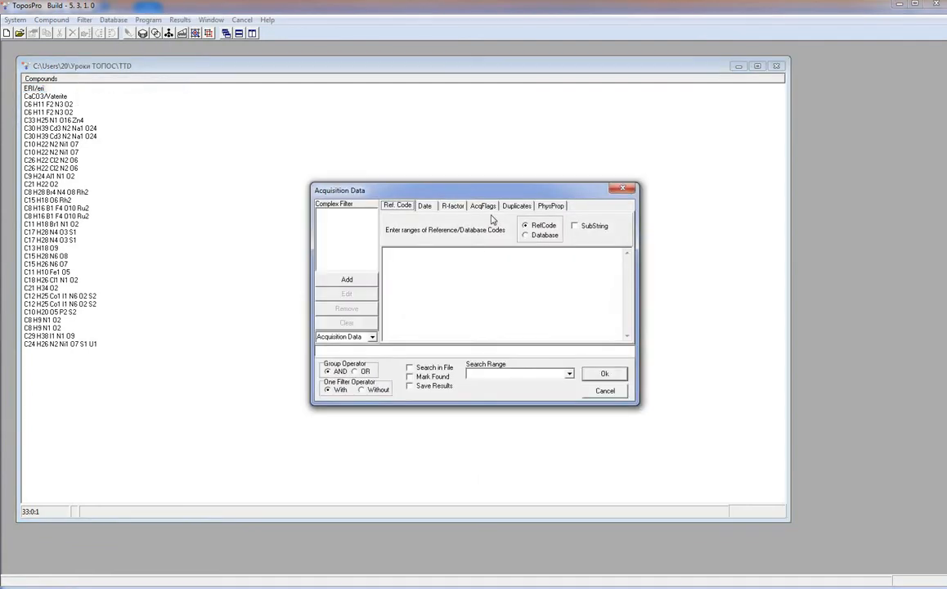
right_click(442, 265)
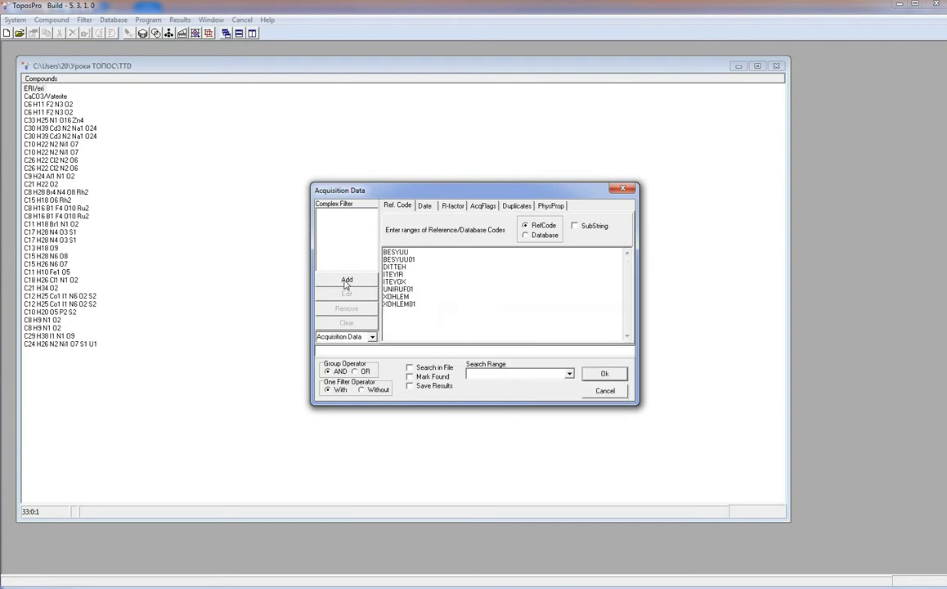
left_click(605, 373)
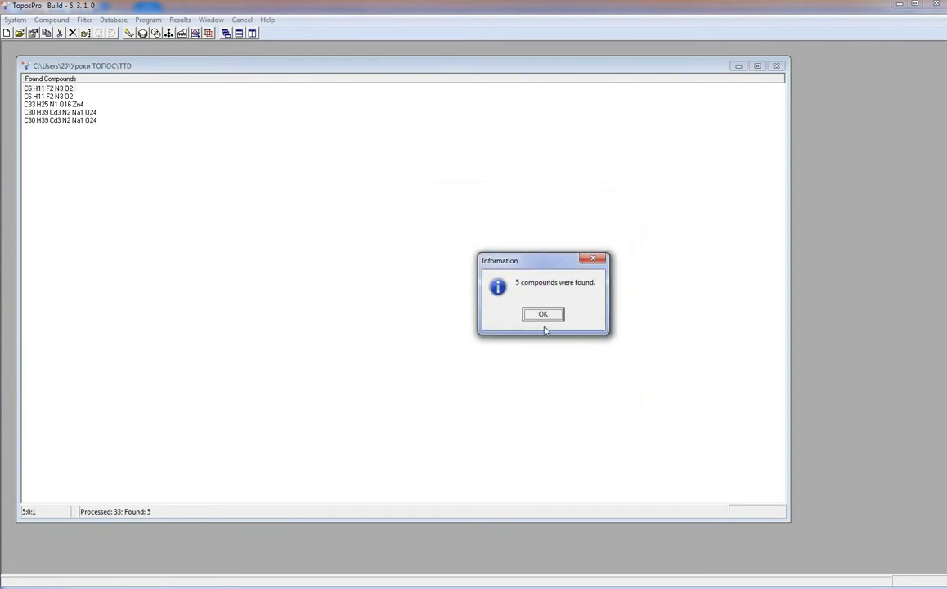
left_click(543, 314)
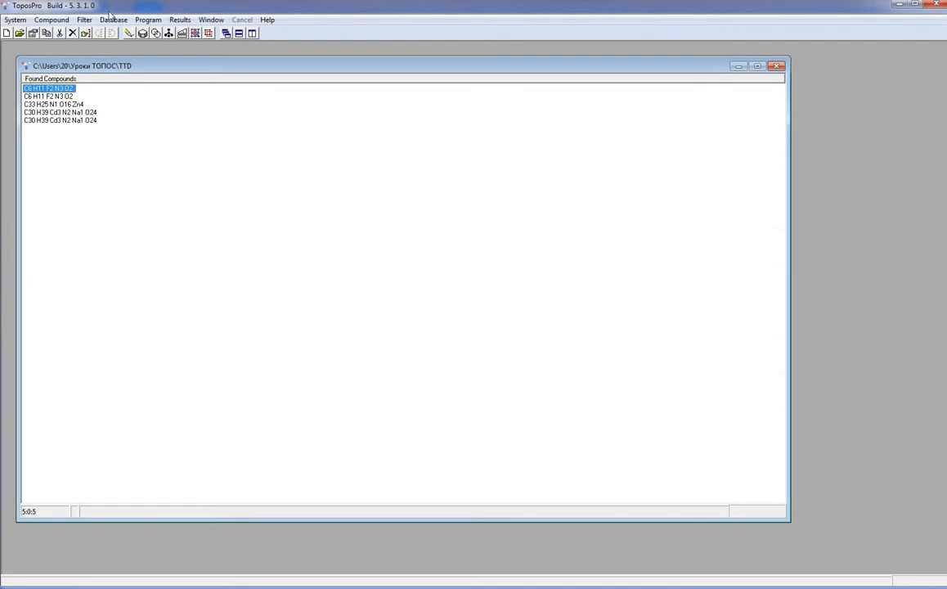
Reopen the TTD Collection content and Show All topological types with occurrence counts
left_click(115, 20)
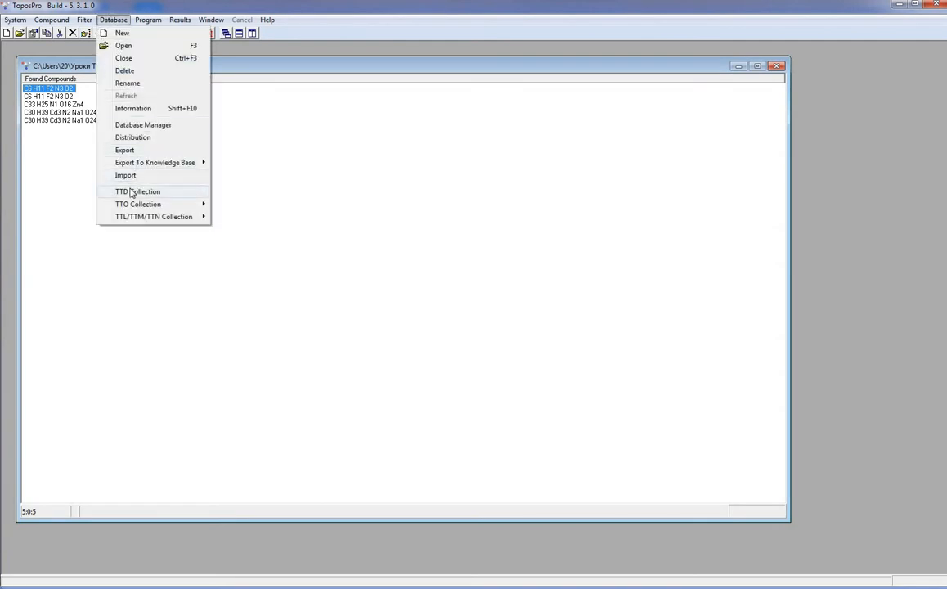
mouse_move(138, 191)
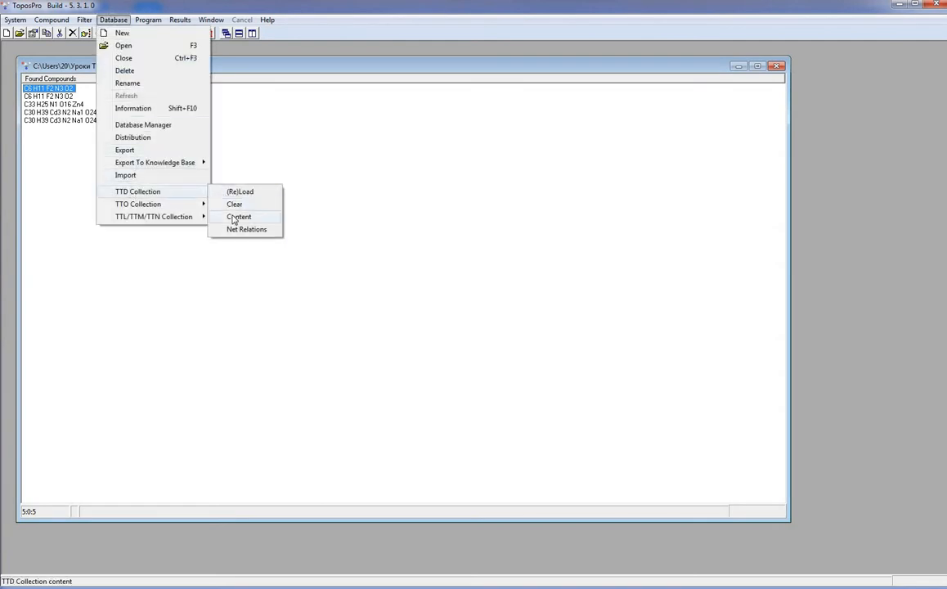
left_click(239, 216)
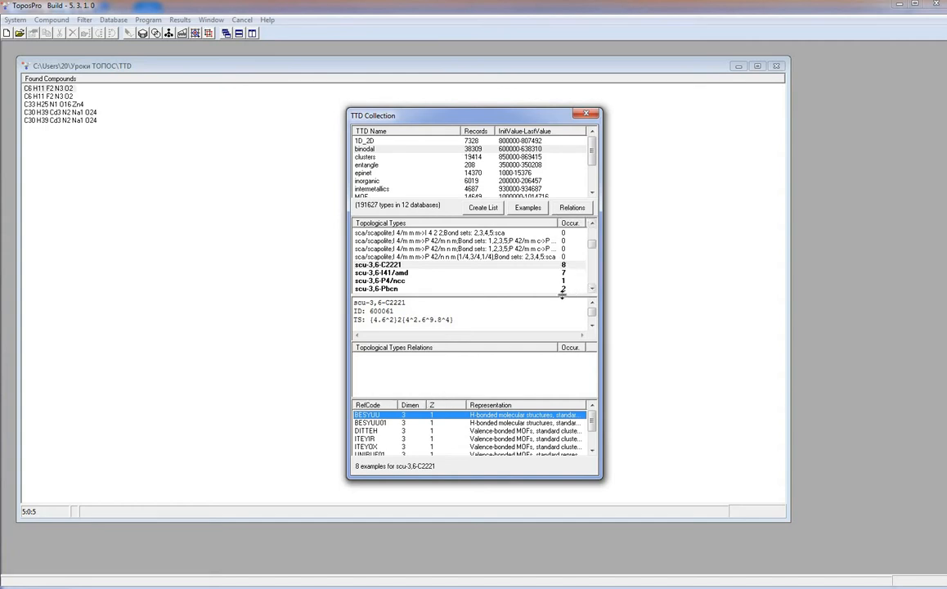
mouse_move(579, 229)
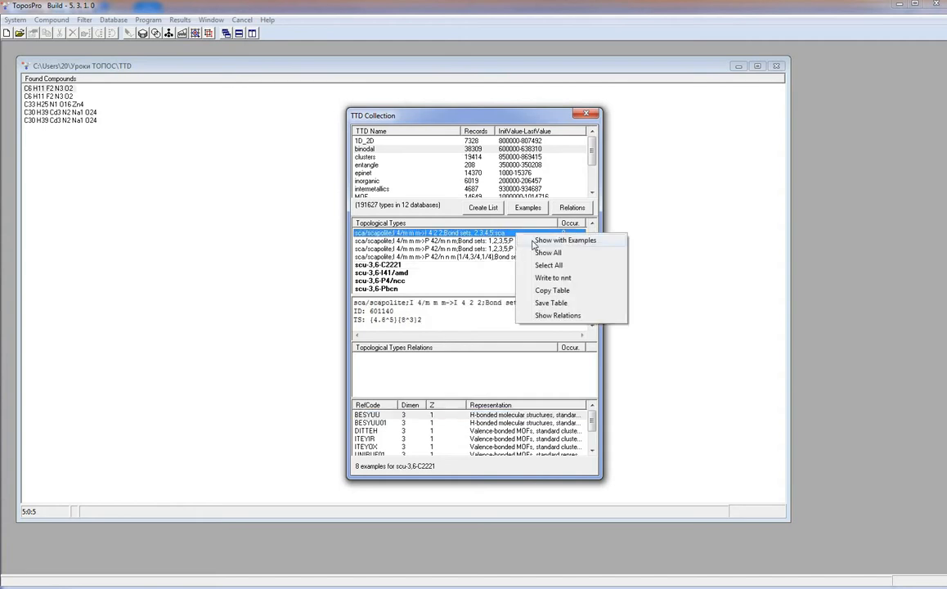
left_click(566, 239)
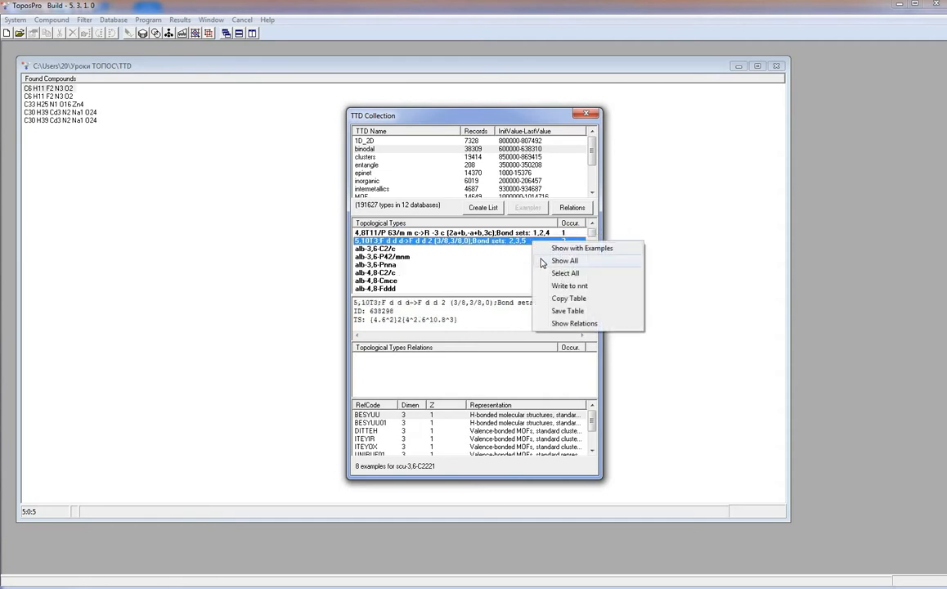
mouse_move(569, 285)
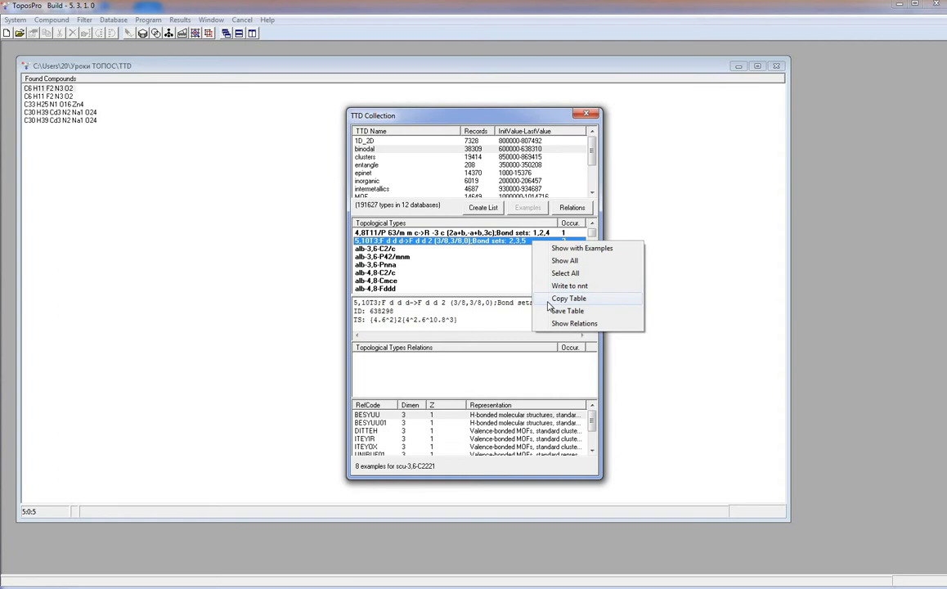
mouse_move(550, 312)
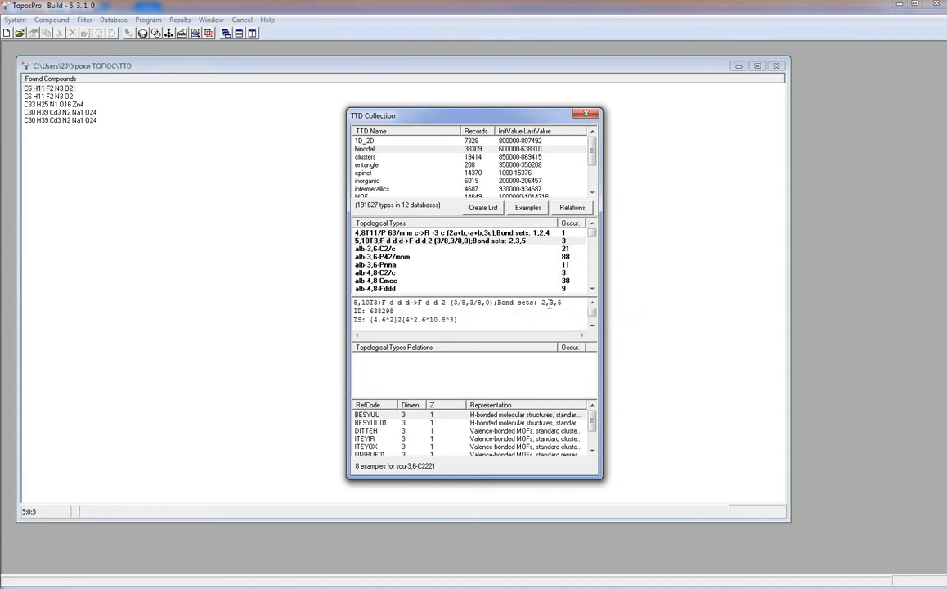
mouse_move(579, 291)
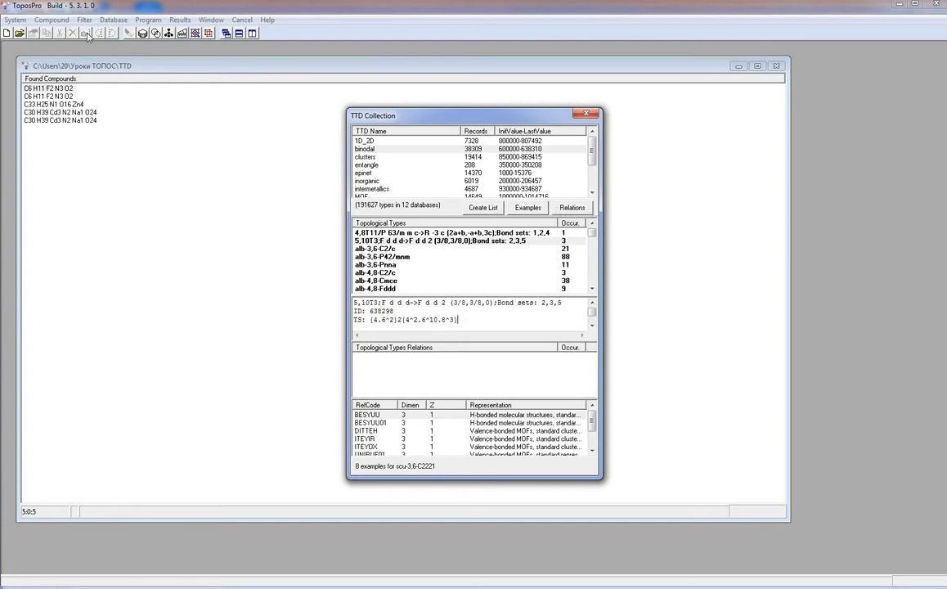
Switch to the TTO Collection content and create the RefCode list for the H-bonded molecular MOFs set
left_click(85, 20)
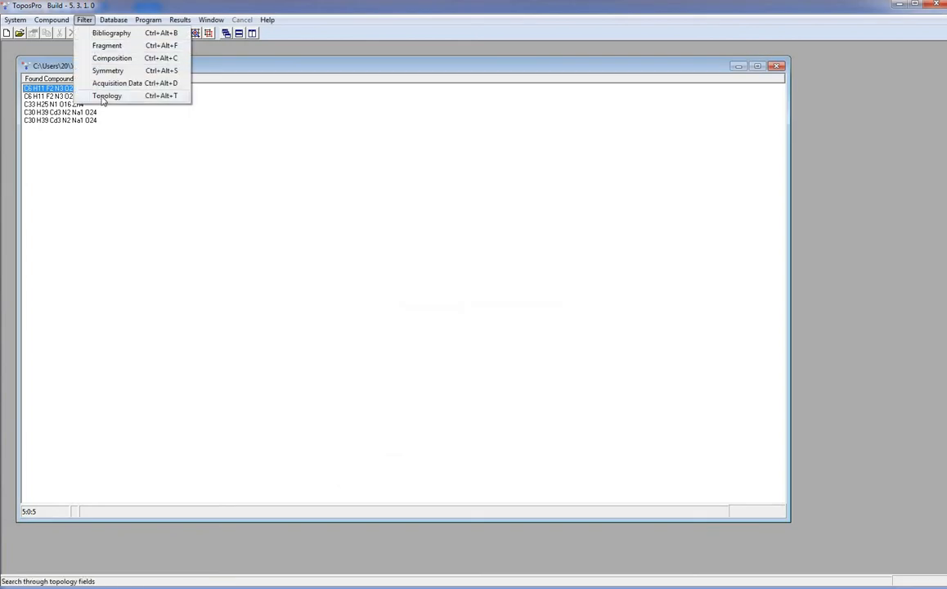
left_click(117, 20)
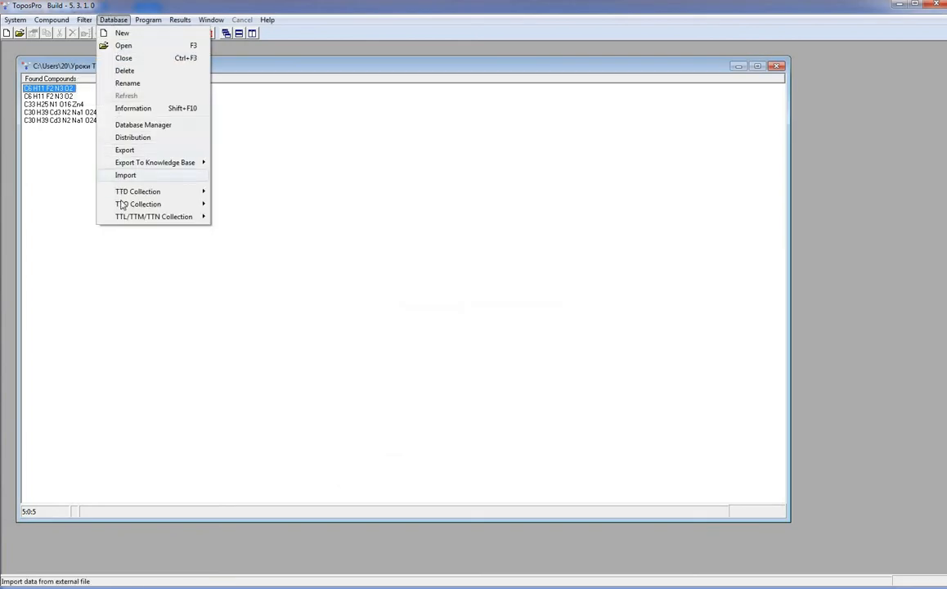
left_click(138, 191)
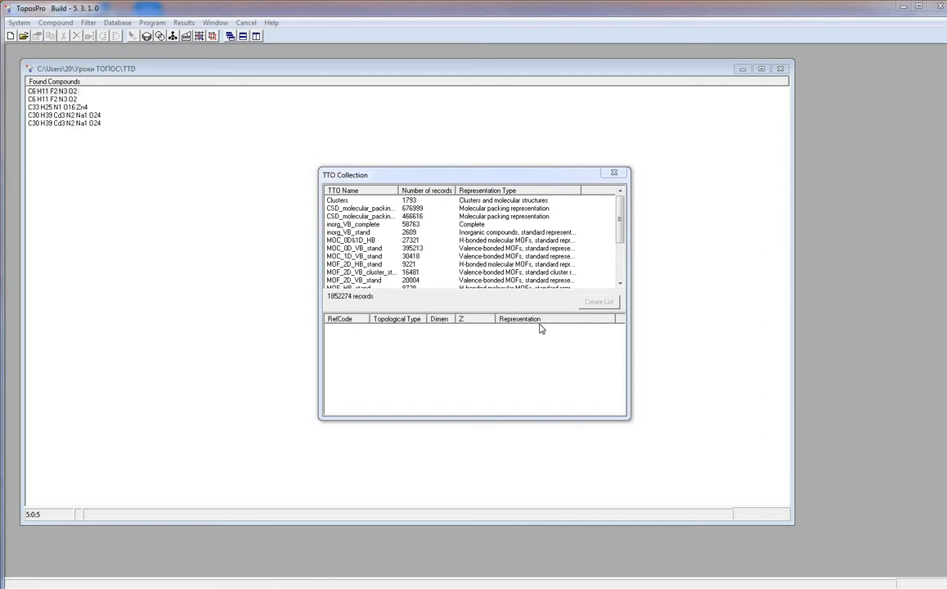
mouse_move(523, 312)
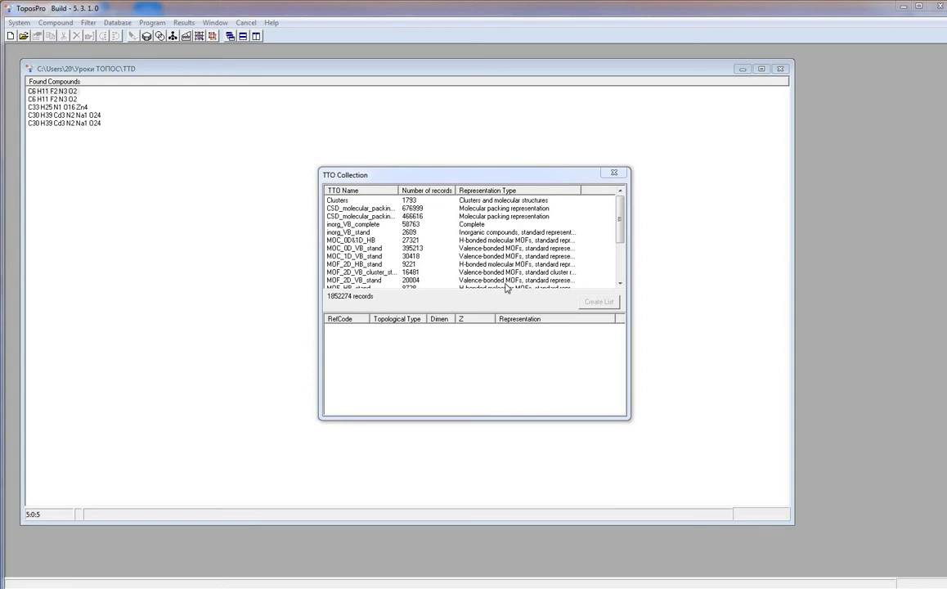
left_click(353, 239)
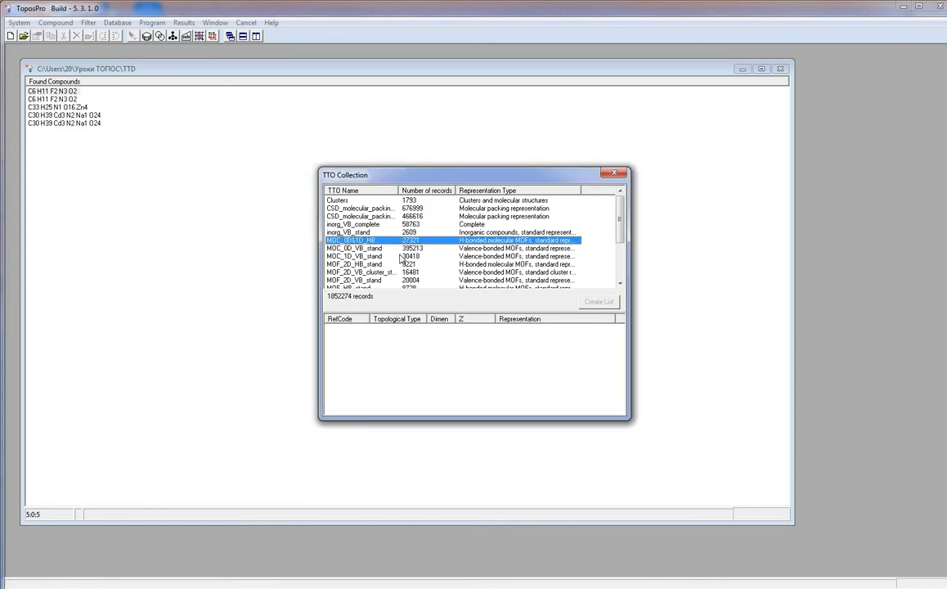
left_click(598, 301)
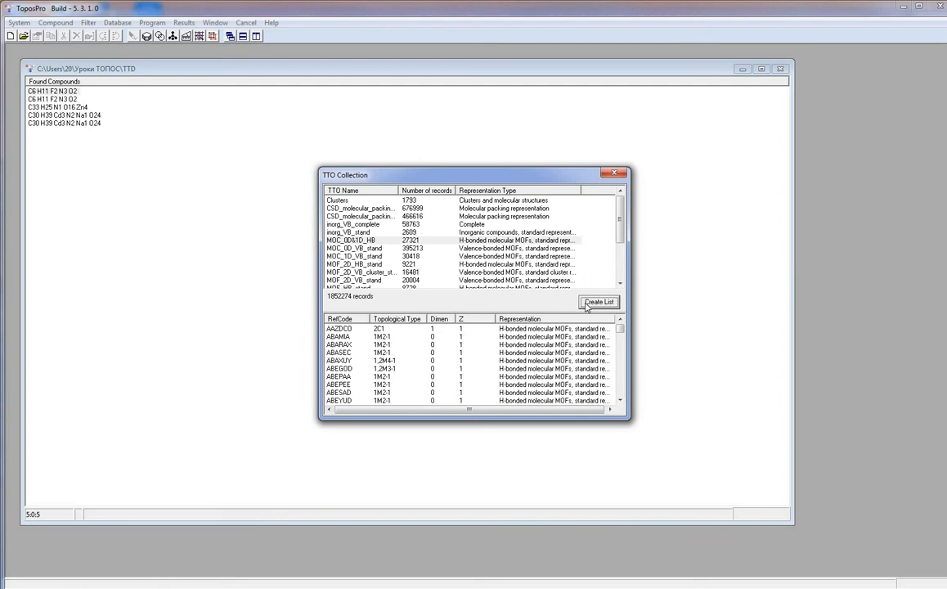
mouse_move(384, 340)
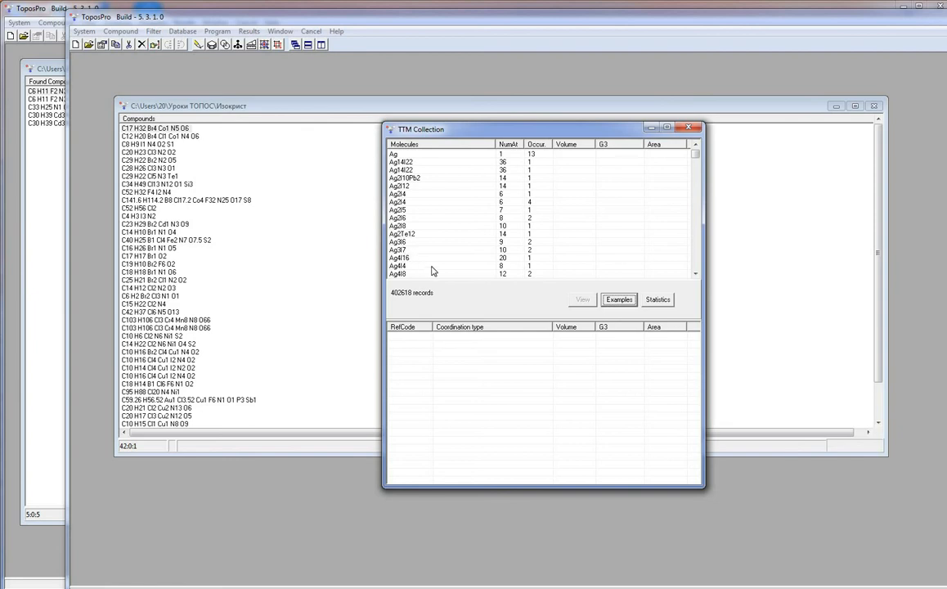
mouse_move(432, 265)
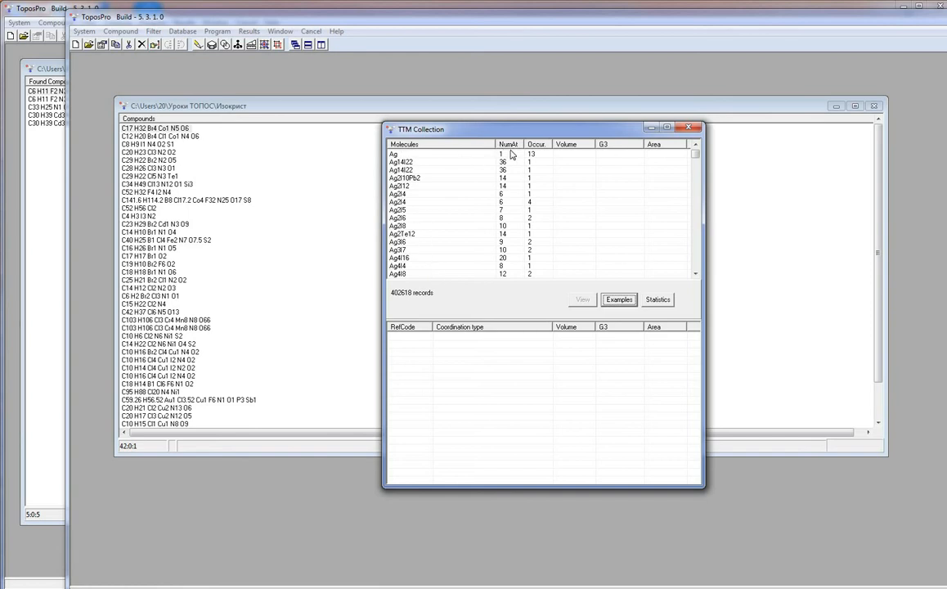
mouse_move(542, 154)
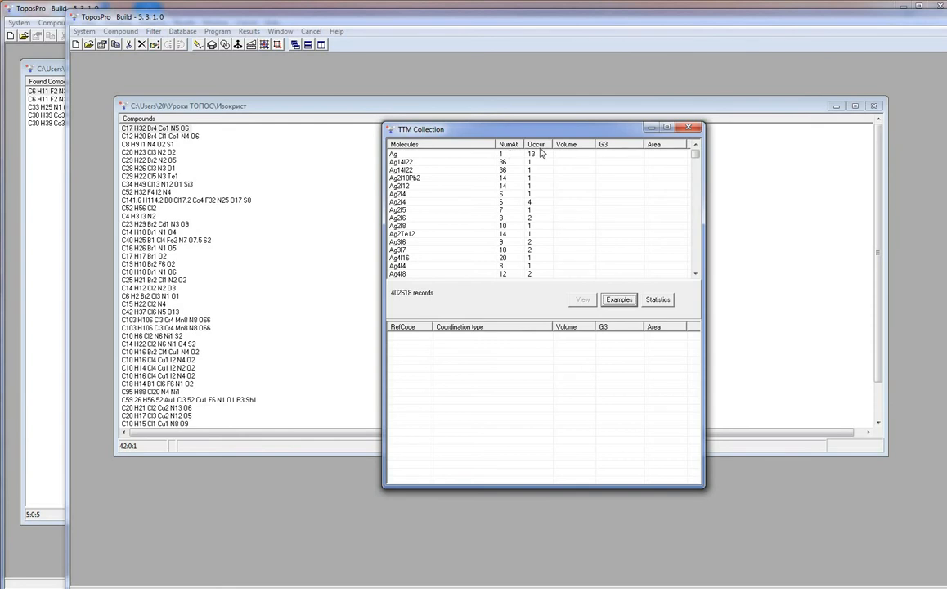
Select the Ag molecule in the TTM Collection and compute its volume, G3 and area statistics
left_click(401, 154)
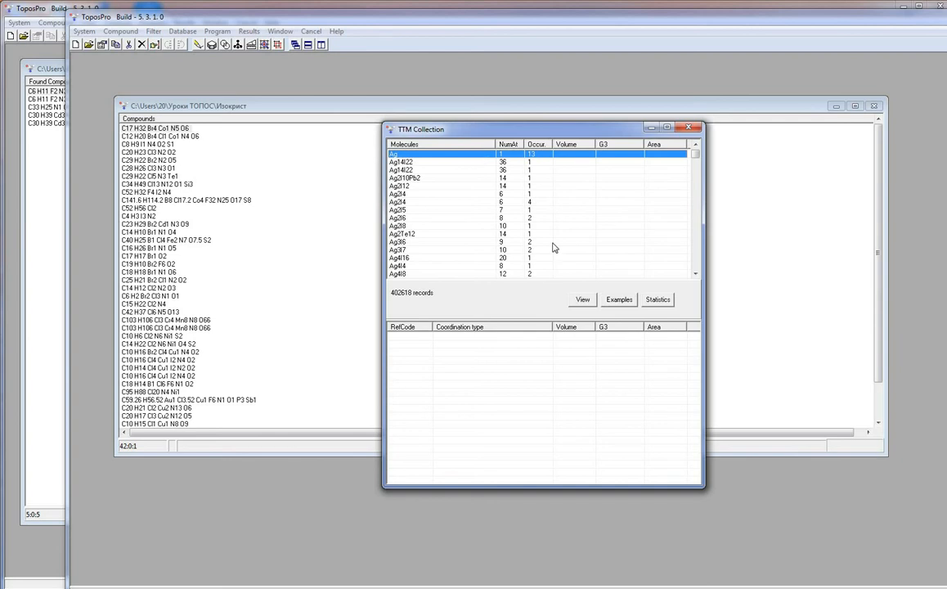
left_click(658, 299)
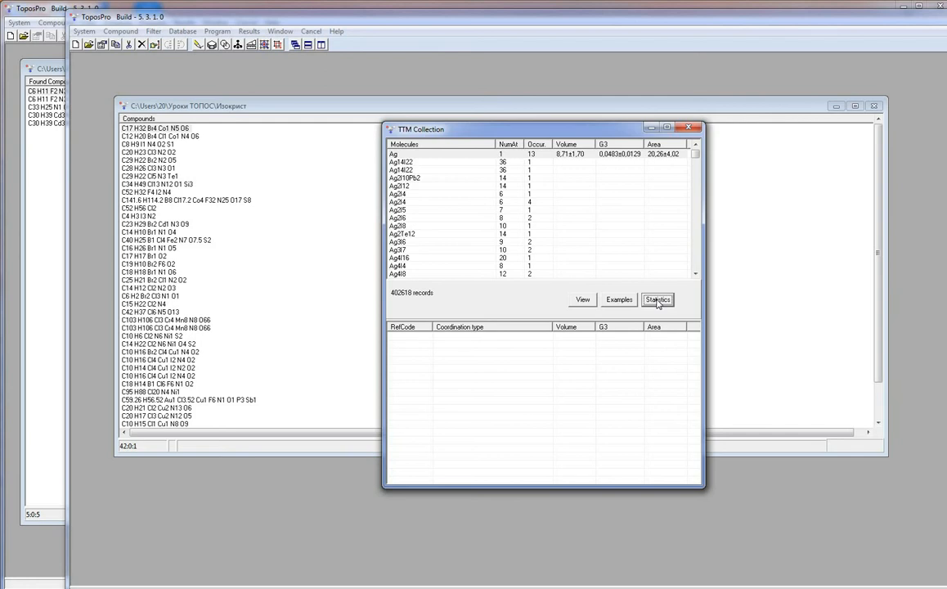
left_click(618, 300)
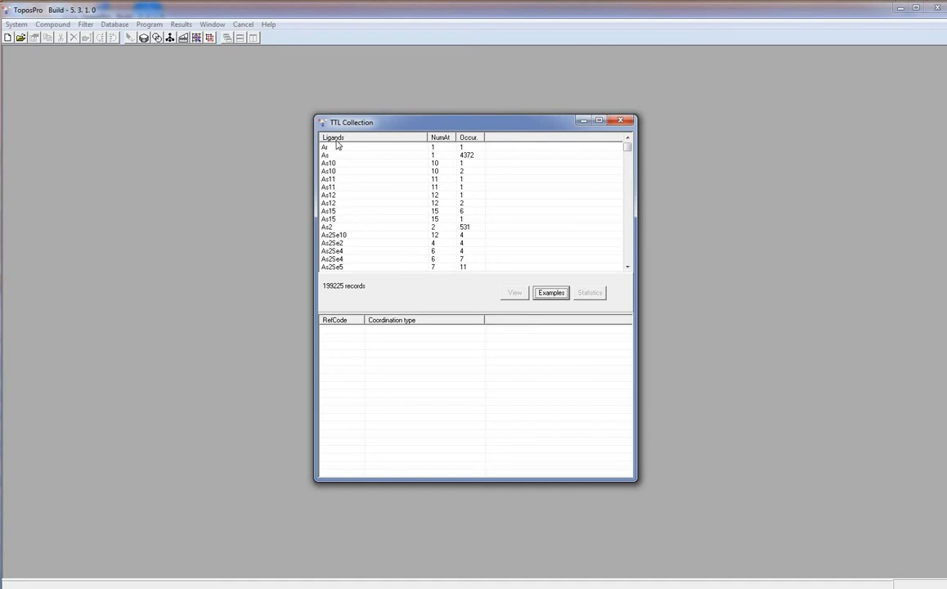
mouse_move(442, 145)
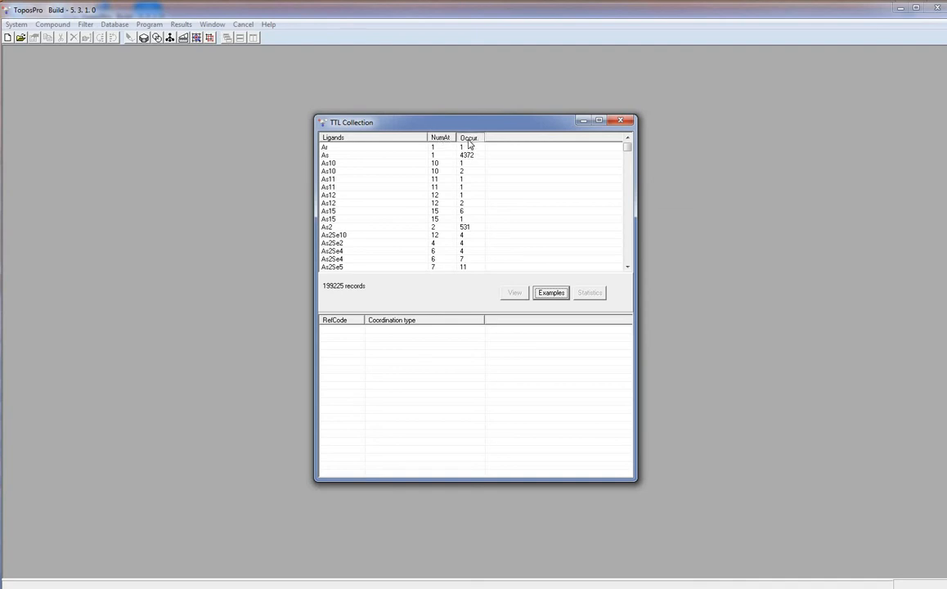
mouse_move(445, 141)
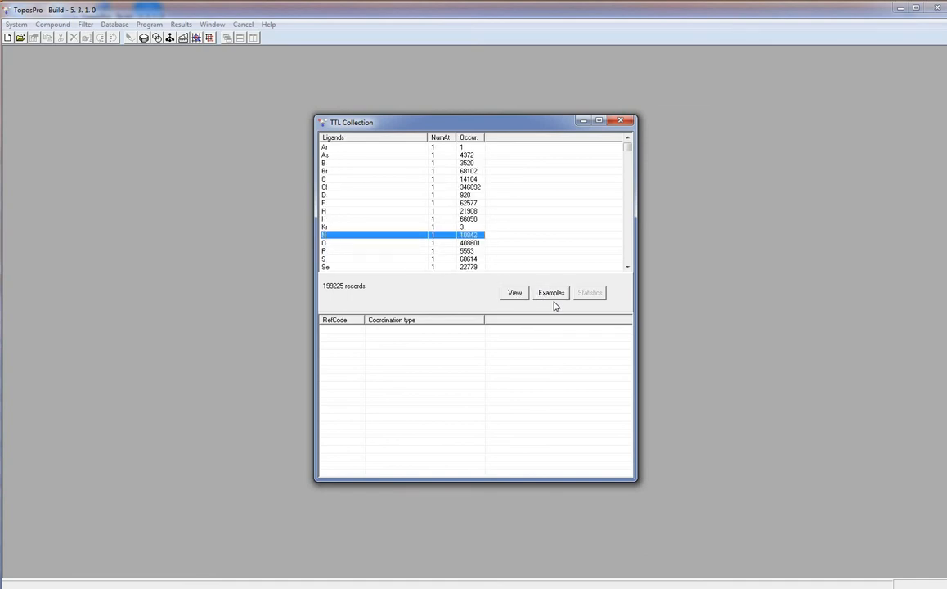
List example RefCodes with coordination types for the N ligand, then load the TTN collection from the Database menu
left_click(550, 291)
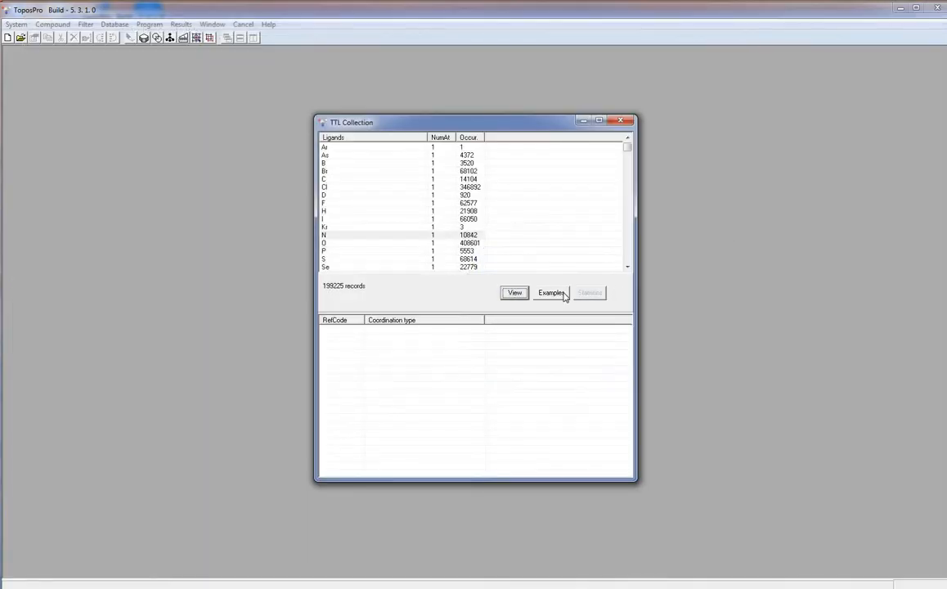
left_click(549, 291)
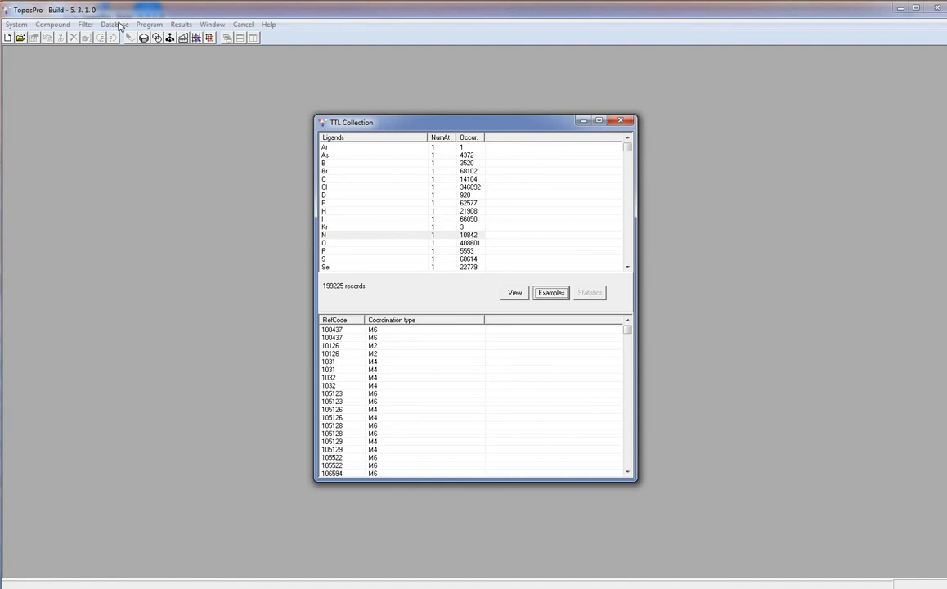
left_click(116, 24)
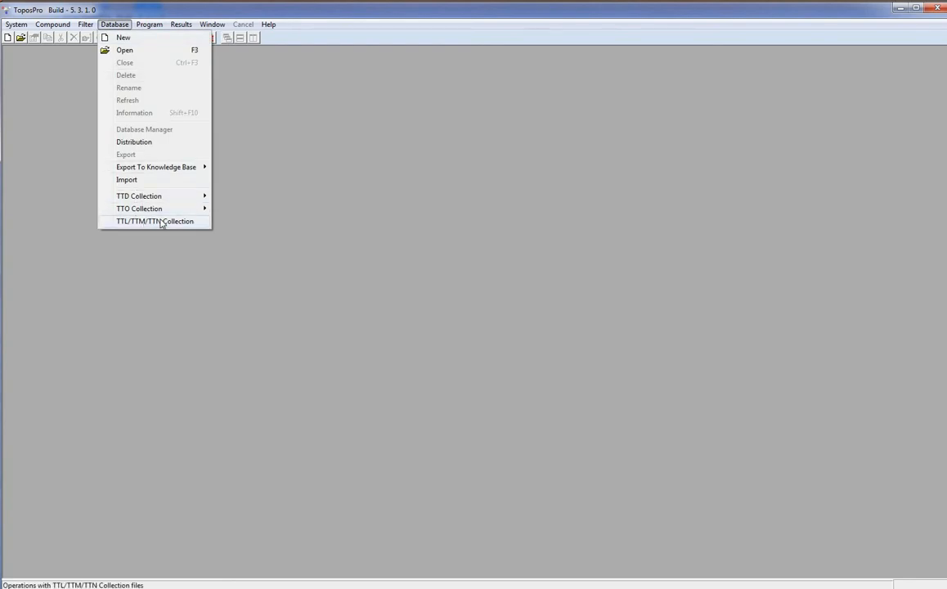
left_click(157, 221)
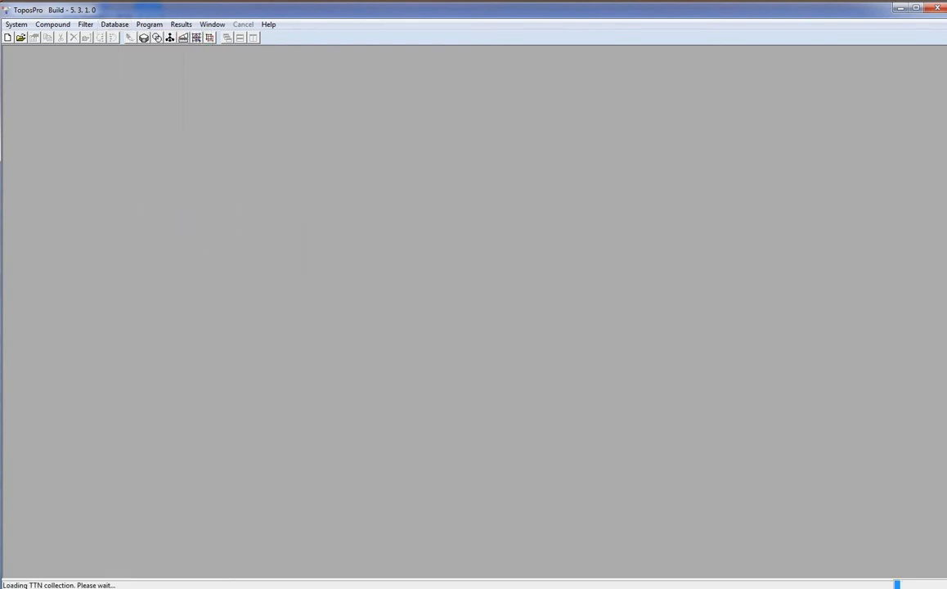